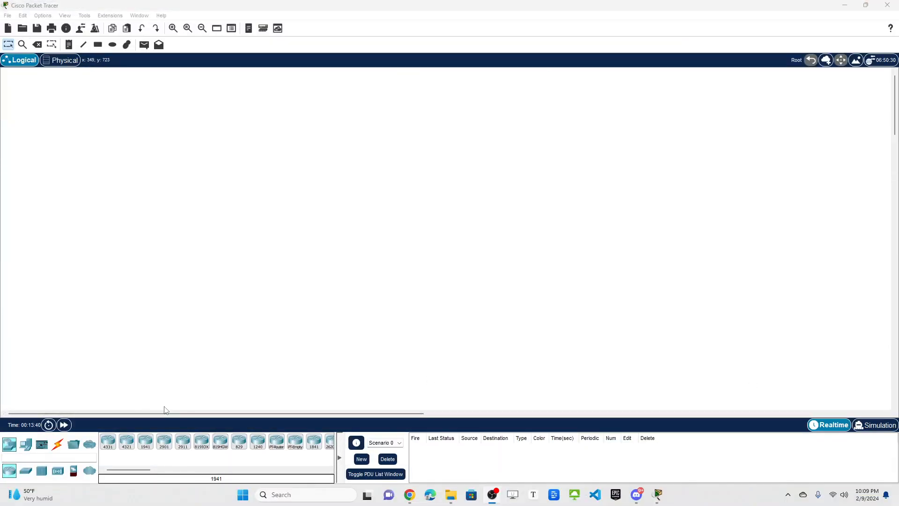
mouse_move(32, 372)
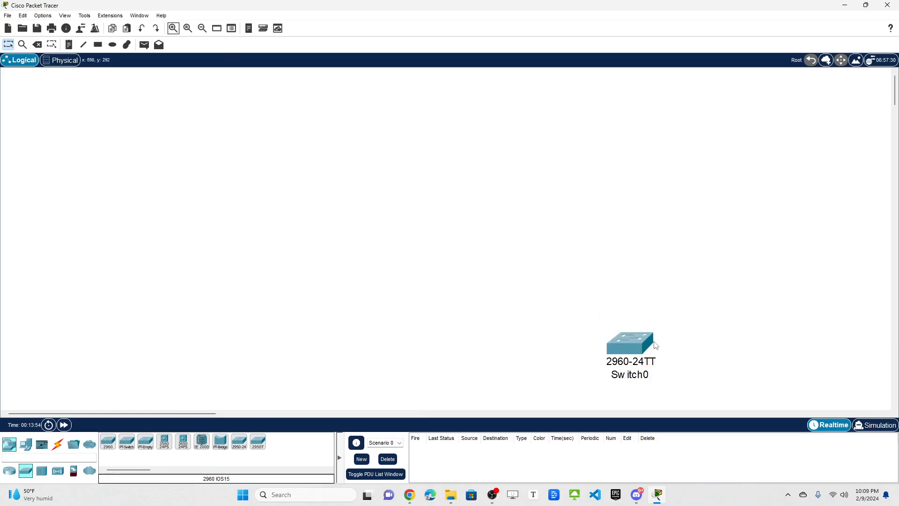
Move the 2960 switch up toward the middle of the workspace, above the PCs
drag(631, 338, 348, 183)
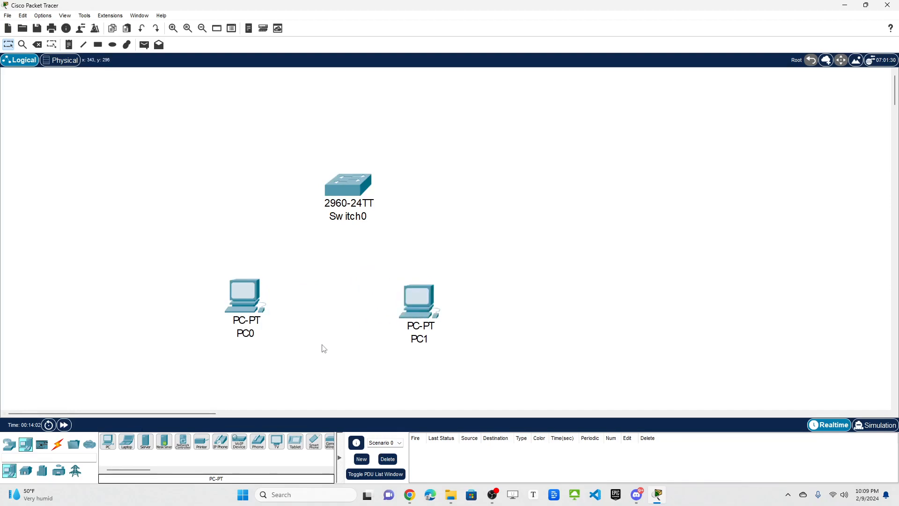
mouse_move(377, 259)
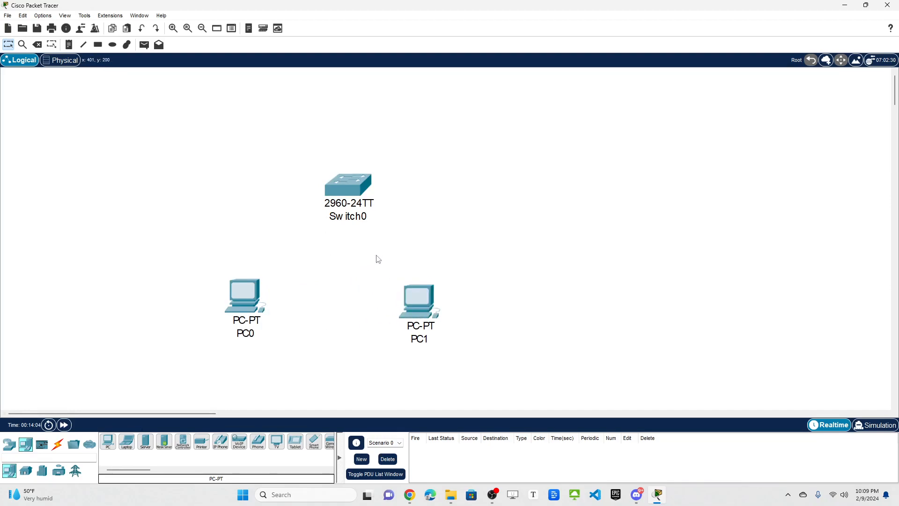
Cable PC0's FastEthernet0 to switch port FastEthernet0/1 with a copper straight-through link
click(57, 444)
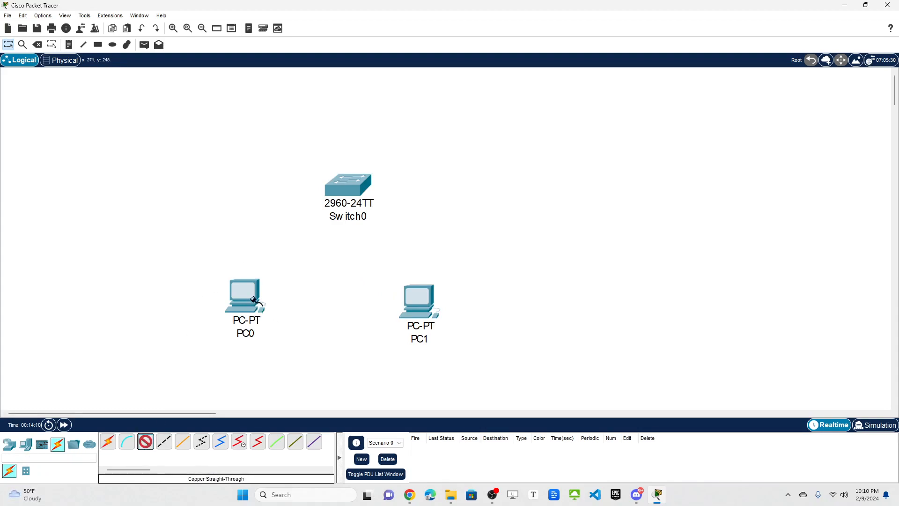
click(244, 295)
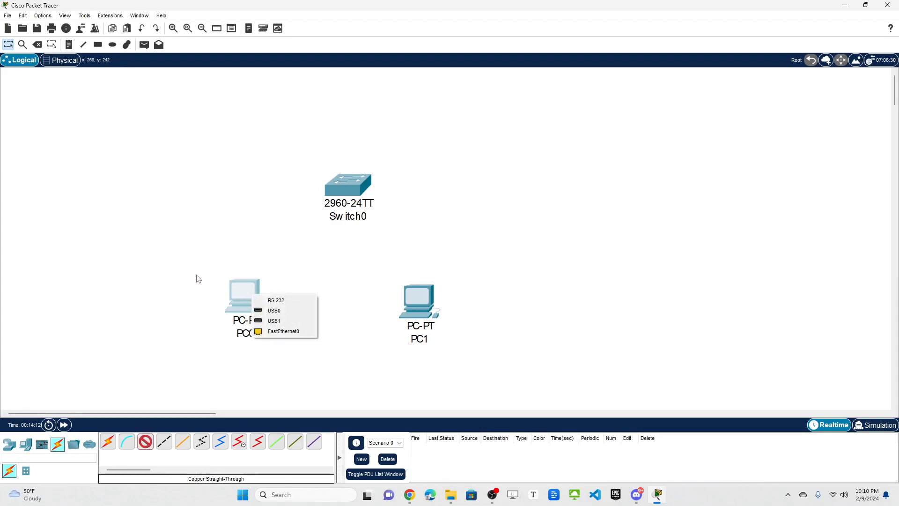
mouse_move(283, 331)
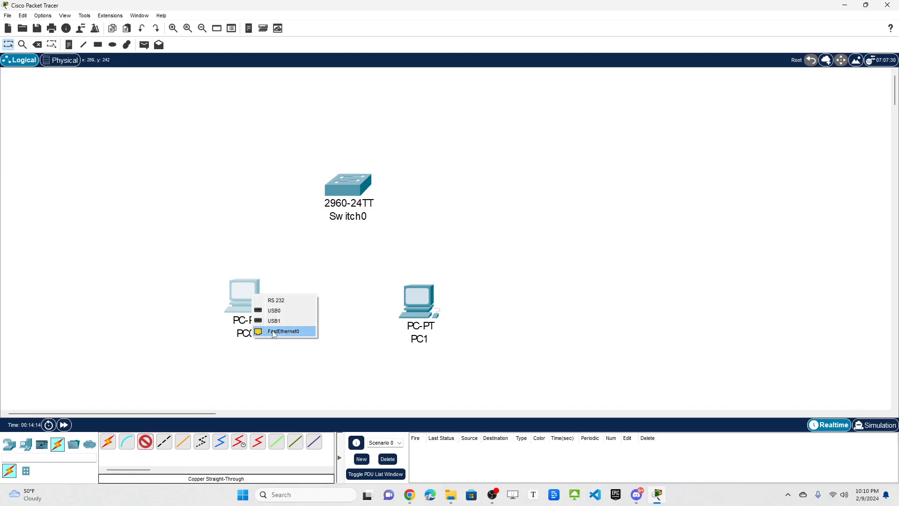
click(283, 331)
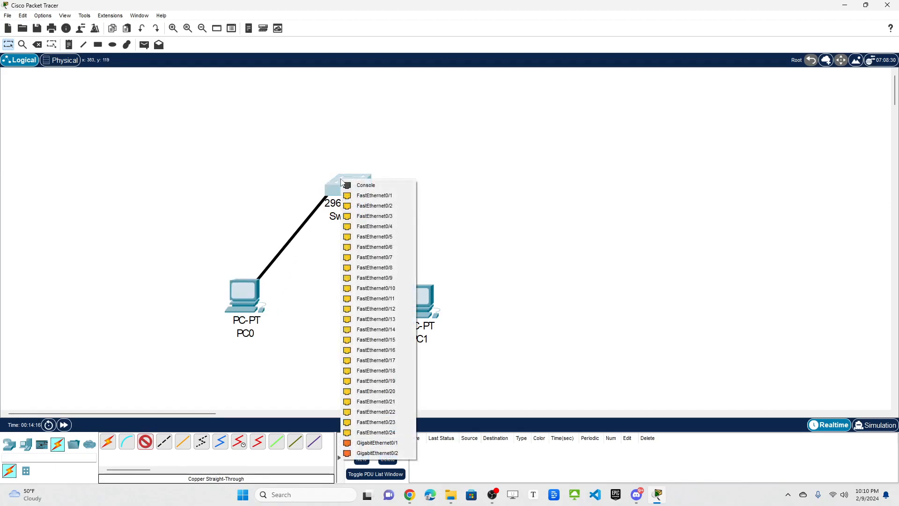
mouse_move(375, 194)
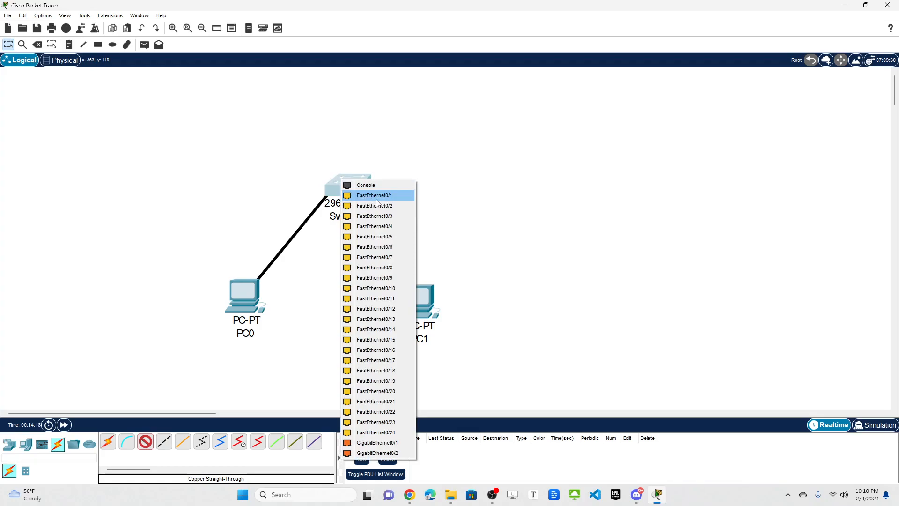
click(375, 195)
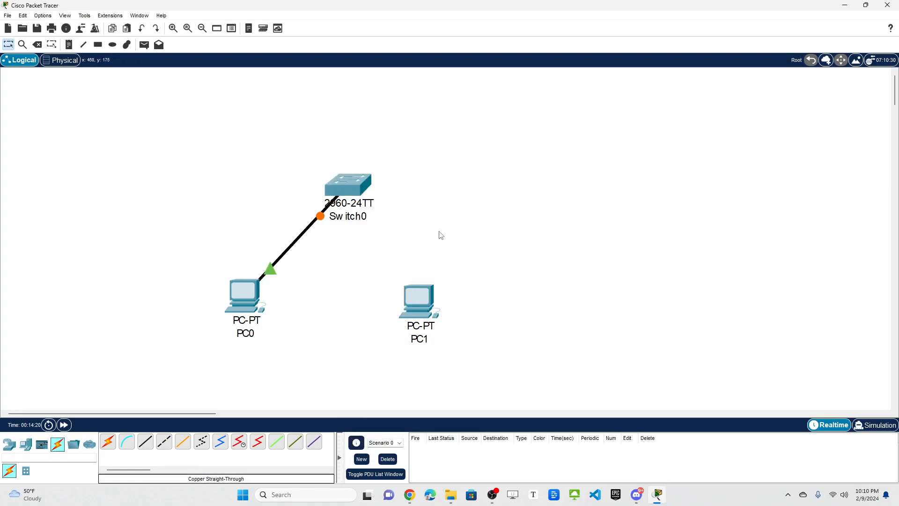
mouse_move(388, 211)
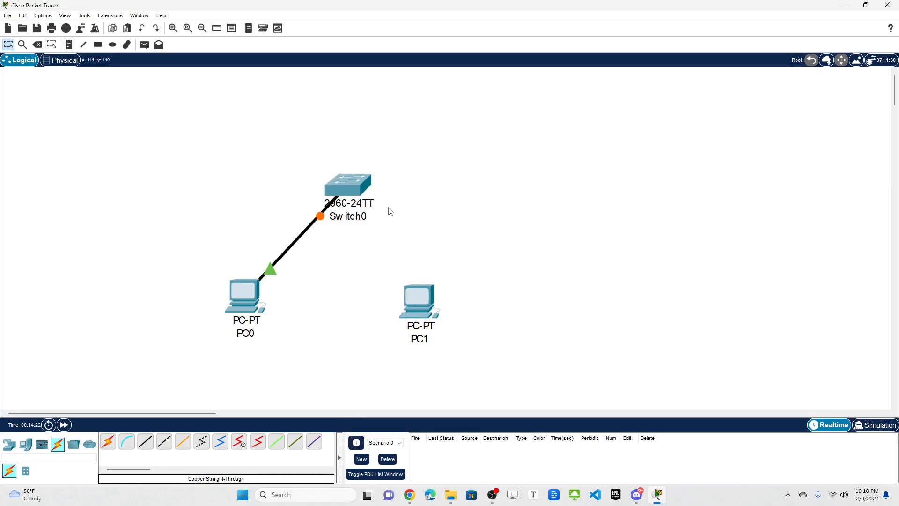
mouse_move(34, 379)
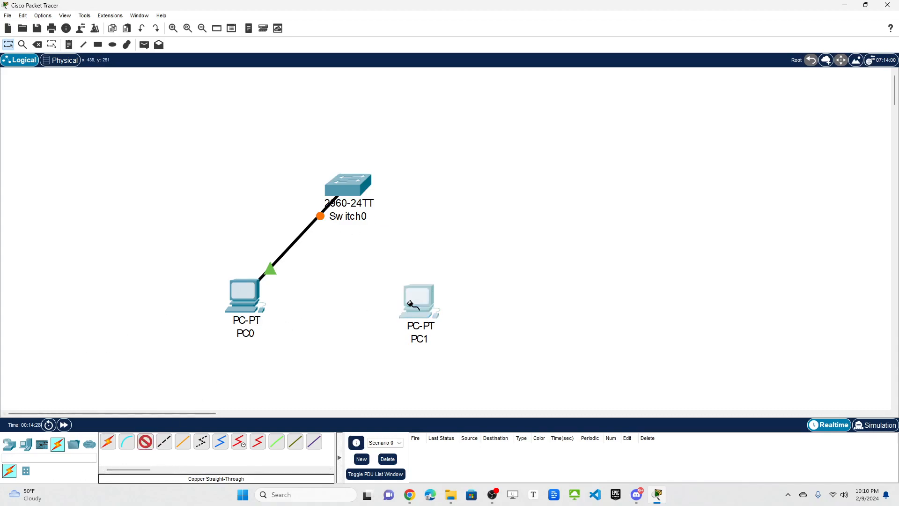
Cable PC1's FastEthernet0 to the next switch port with a copper straight-through link
click(420, 301)
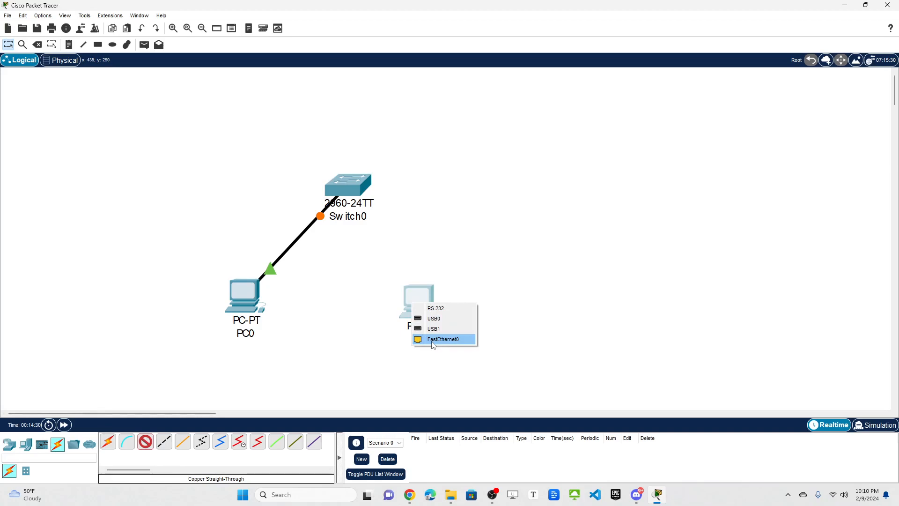
click(348, 183)
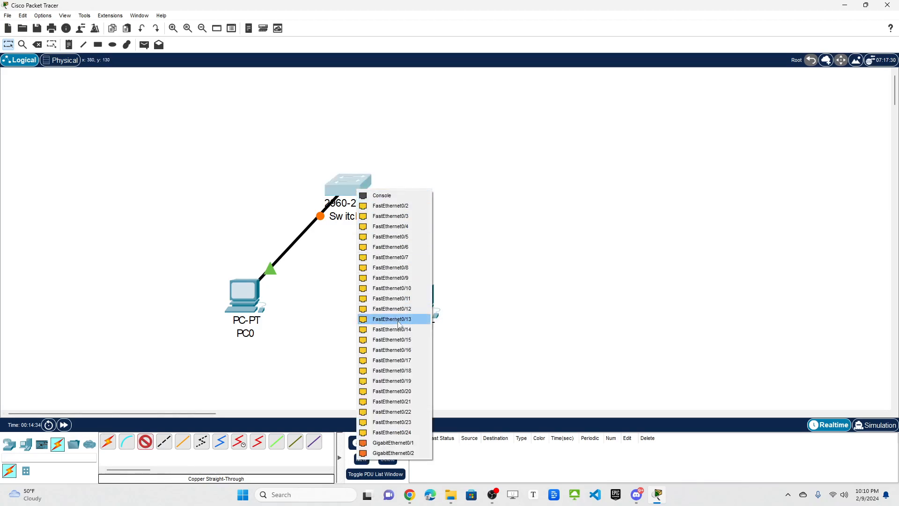
click(392, 319)
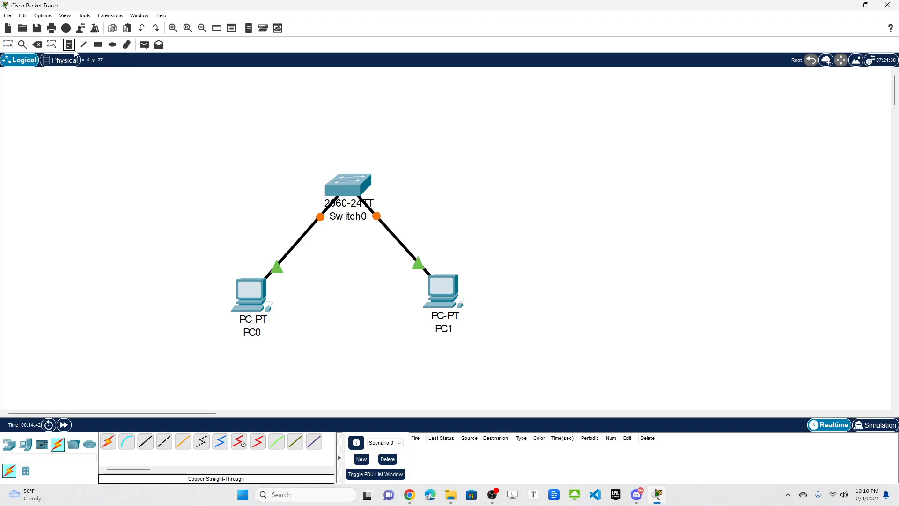
Place a workspace note reading VLAN 10 F0/1-10 and VLAN 20 F0/11-20
click(68, 45)
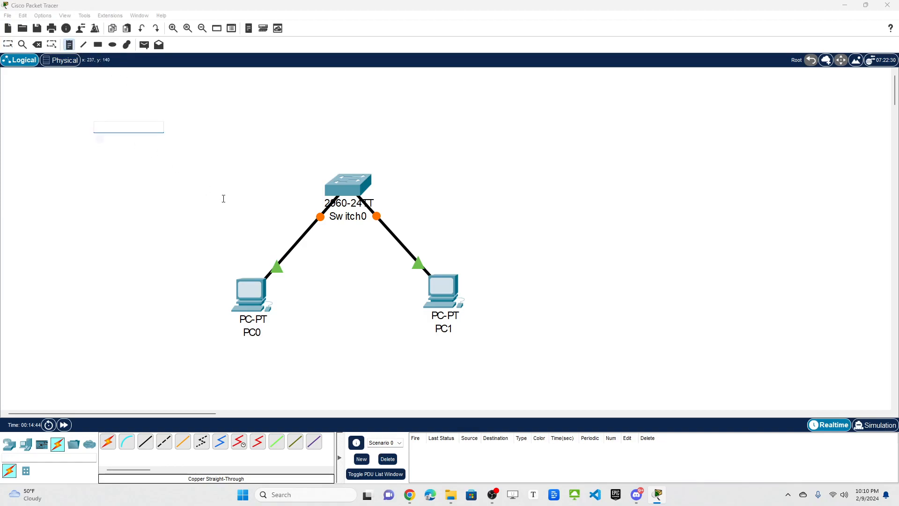
text(VLAN 10)
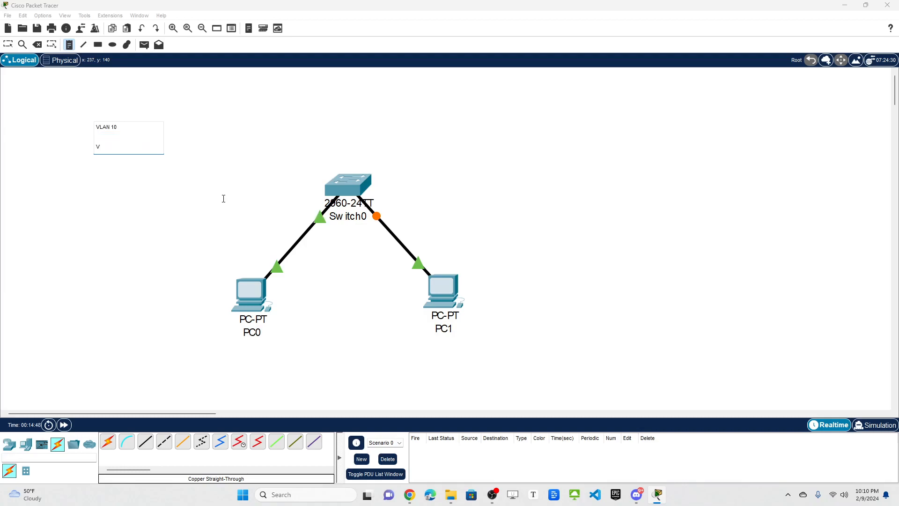
text(LAN 20)
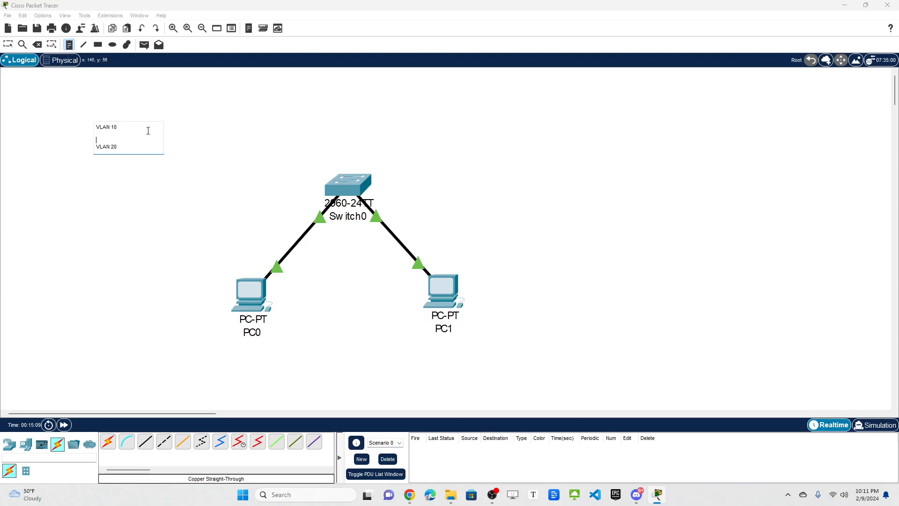
text(F0/1-10)
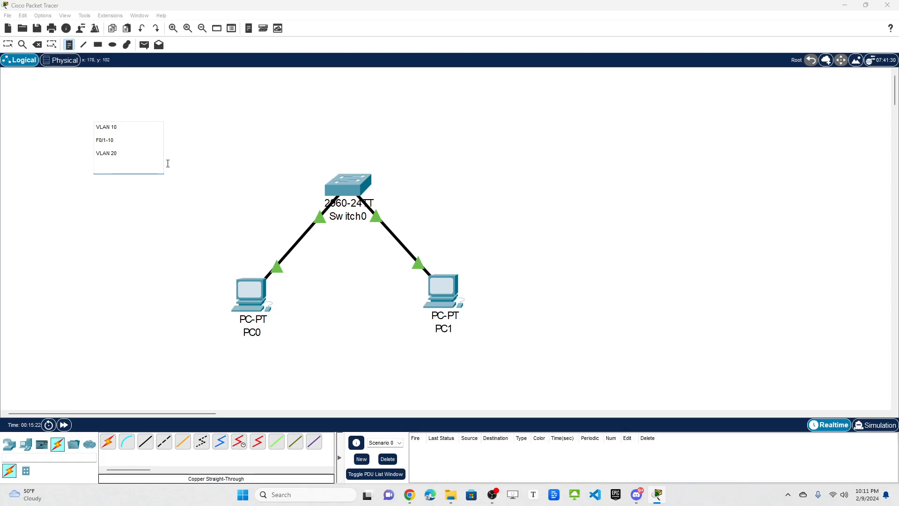
text(F0/)
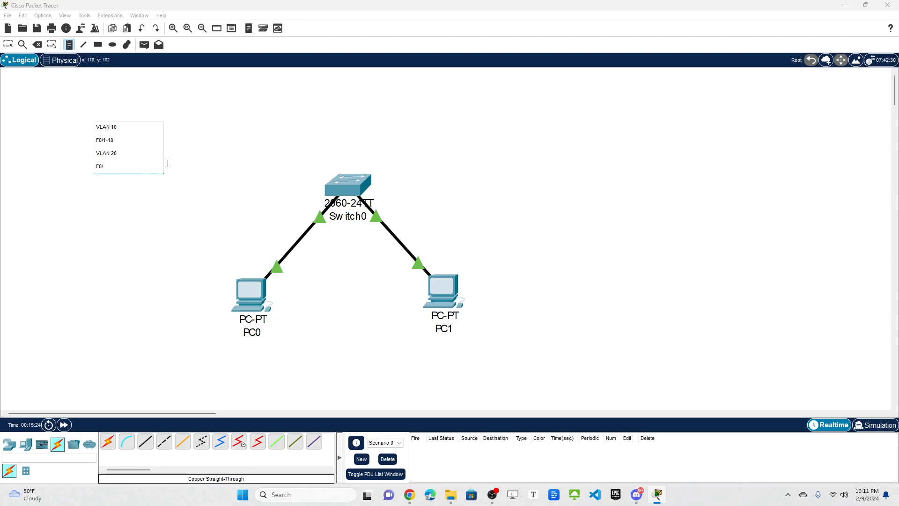
text(11-)
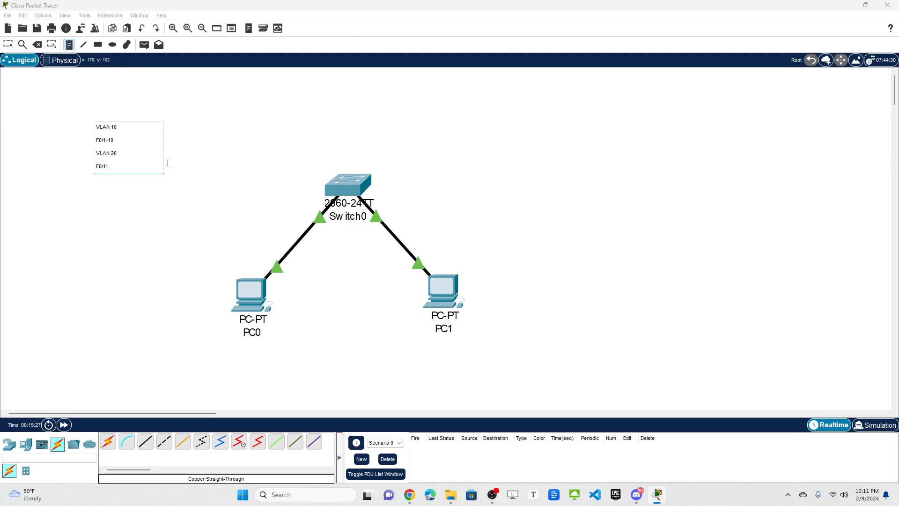
text(20)
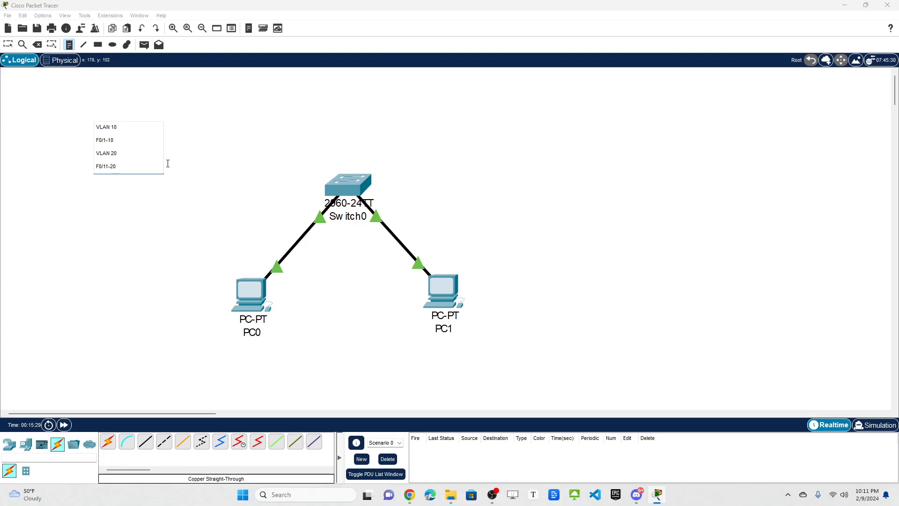
mouse_move(123, 195)
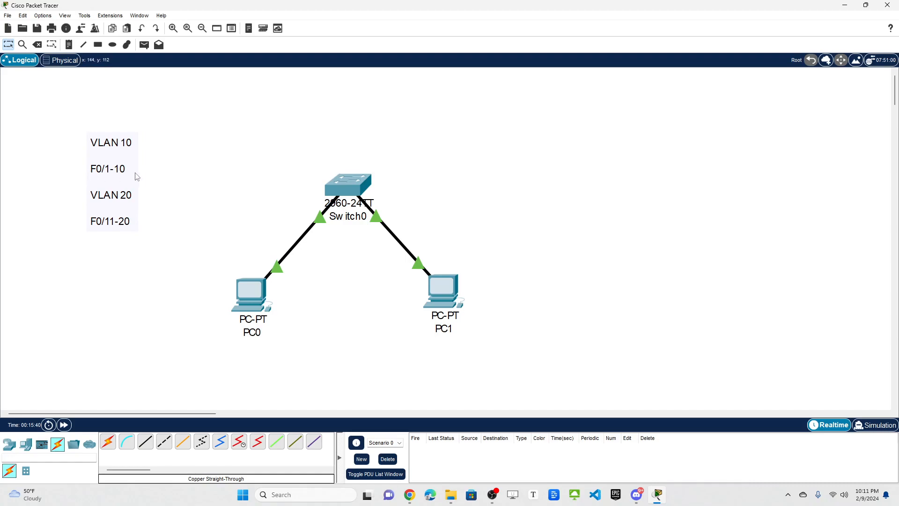
mouse_move(103, 167)
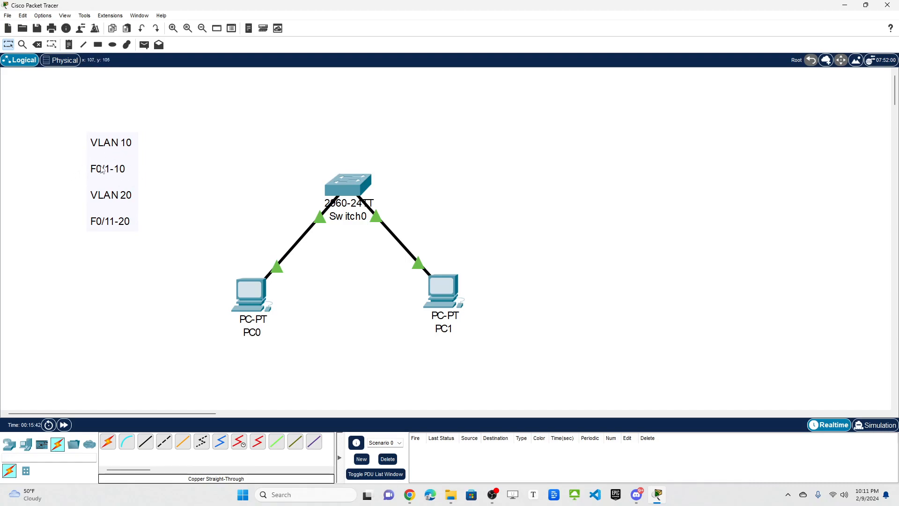
mouse_move(108, 168)
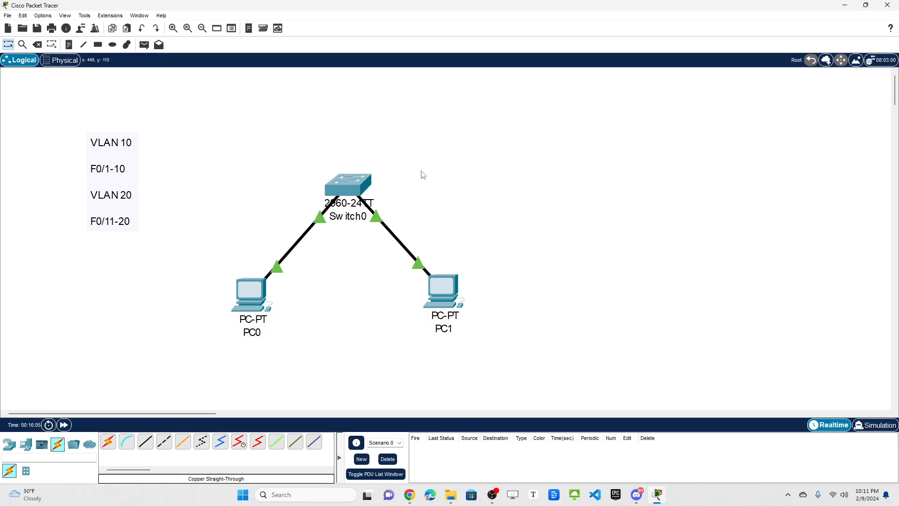
mouse_move(424, 176)
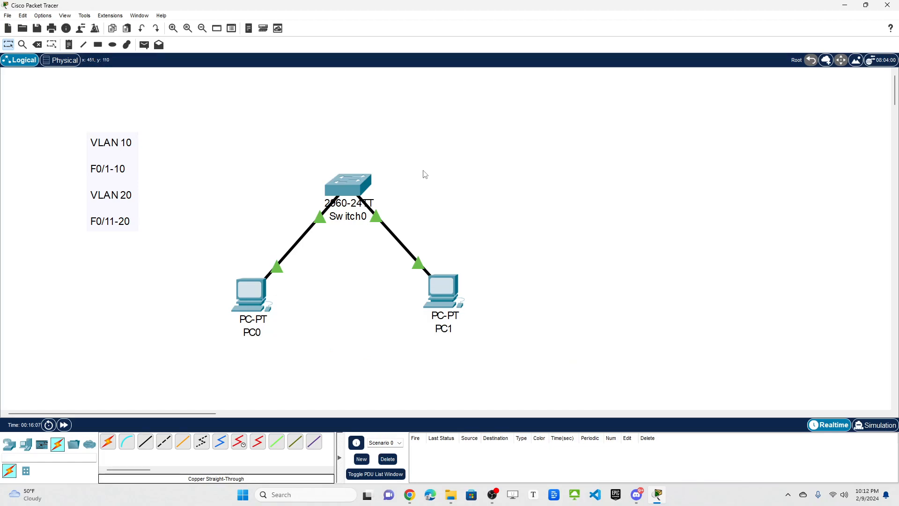
mouse_move(405, 175)
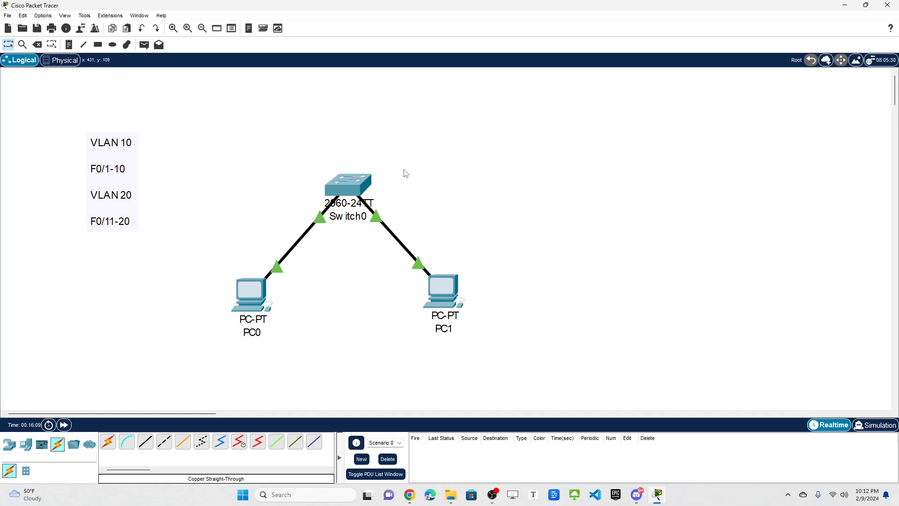
mouse_move(286, 197)
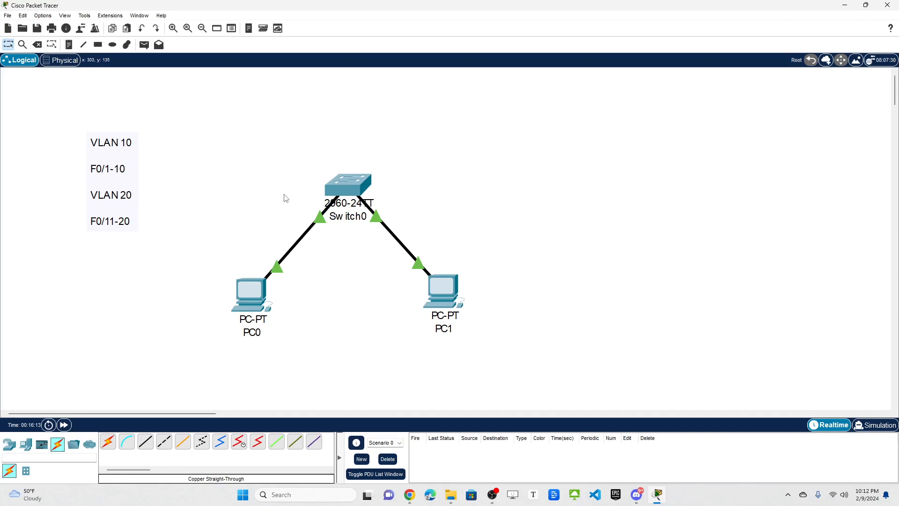
mouse_move(288, 188)
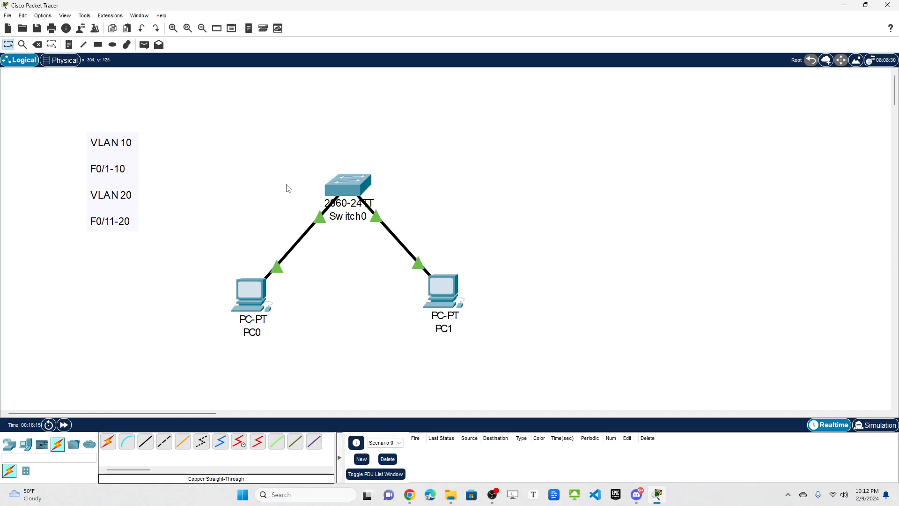
mouse_move(290, 187)
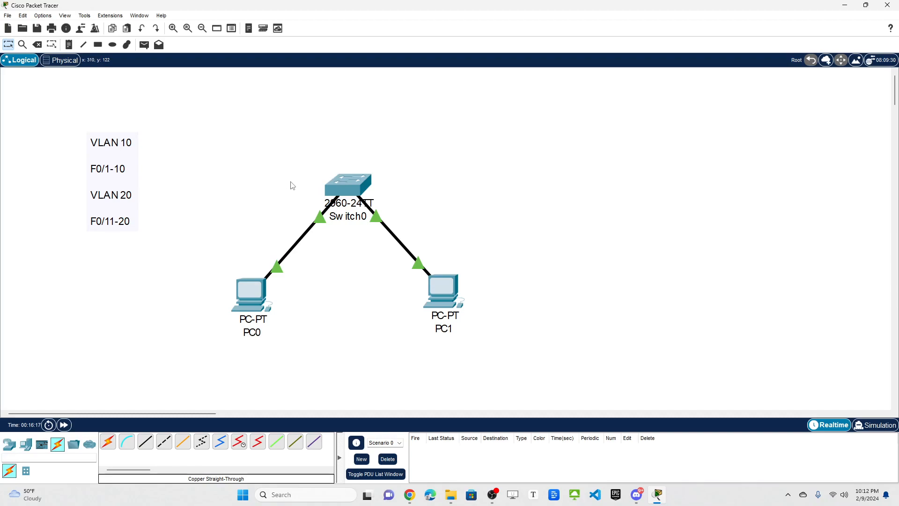
mouse_move(370, 185)
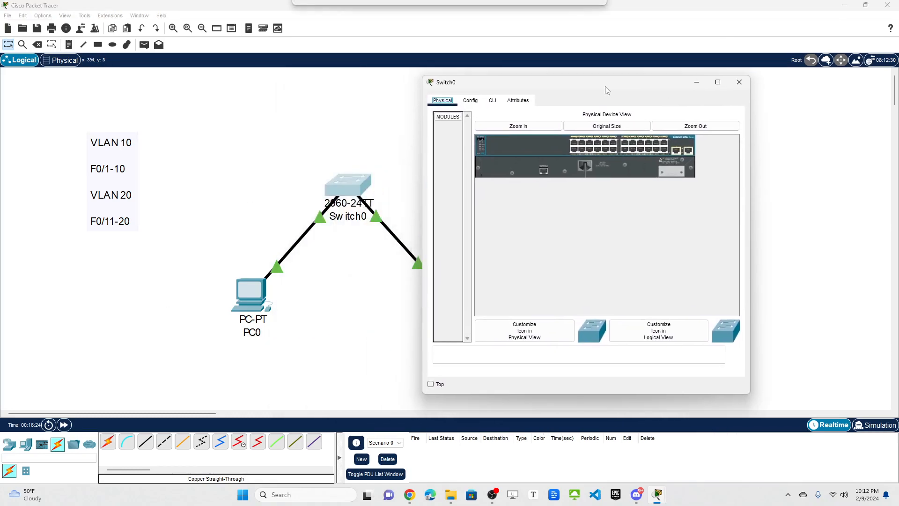
Maximize Switch0's CLI and enter privileged then global configuration mode (en, conf t)
click(492, 100)
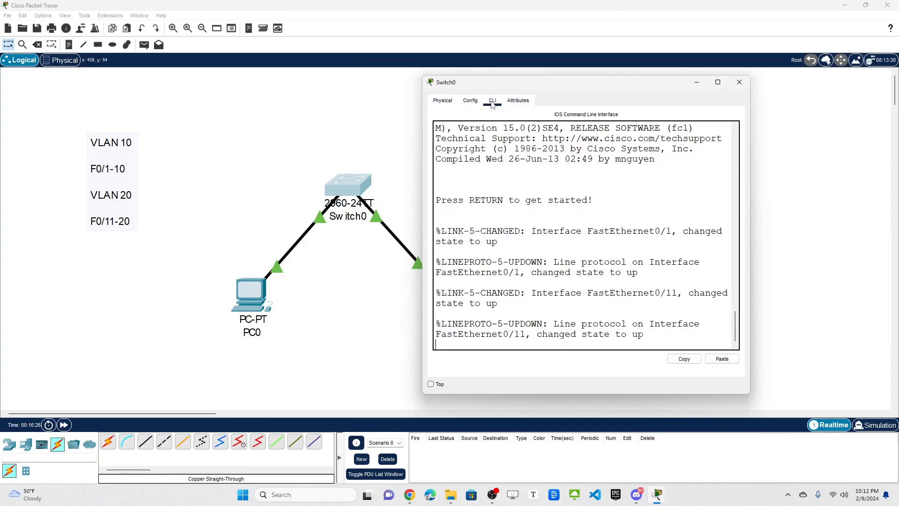
click(717, 81)
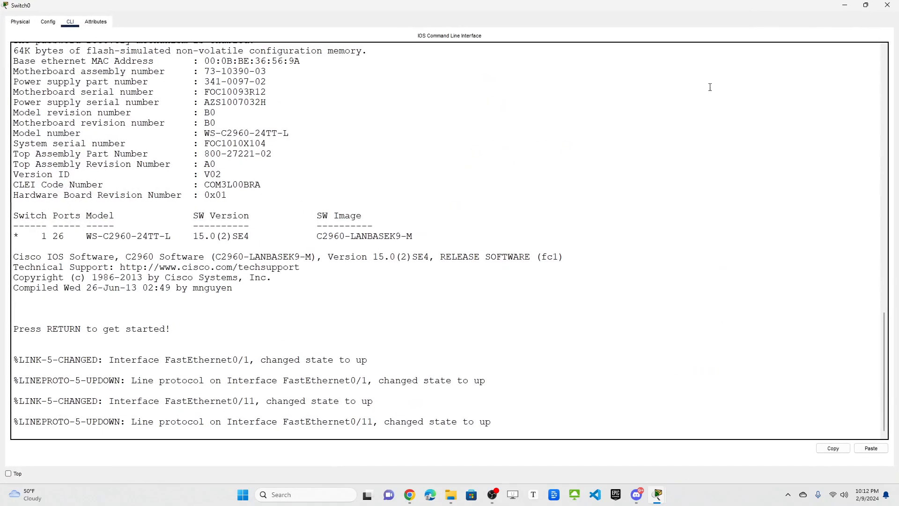
mouse_move(385, 354)
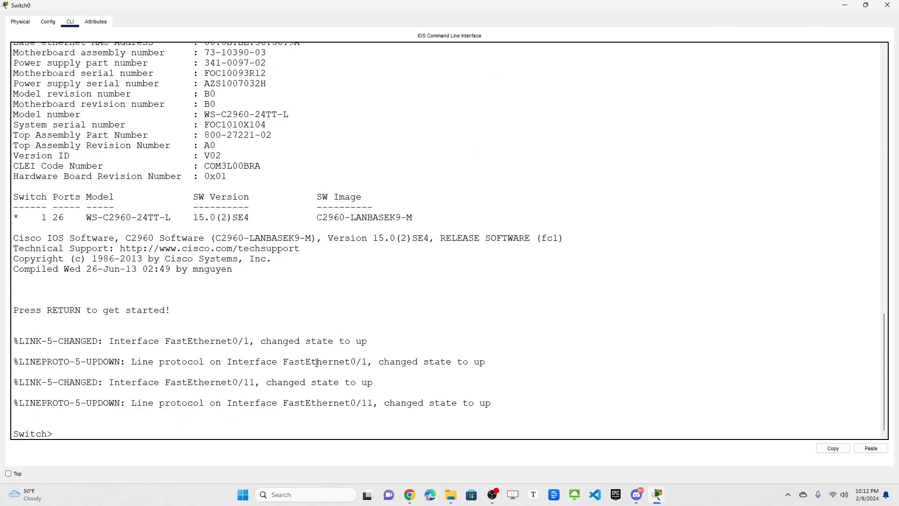
text(en)
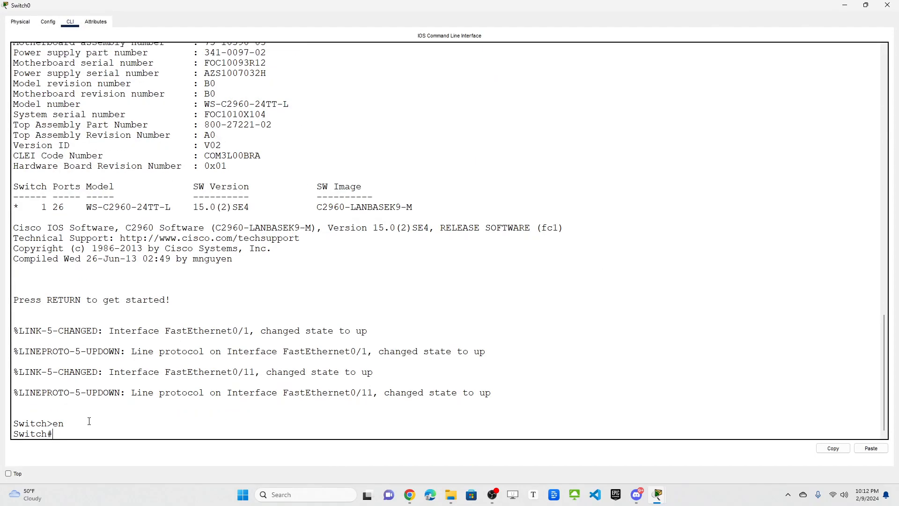
text(conf t)
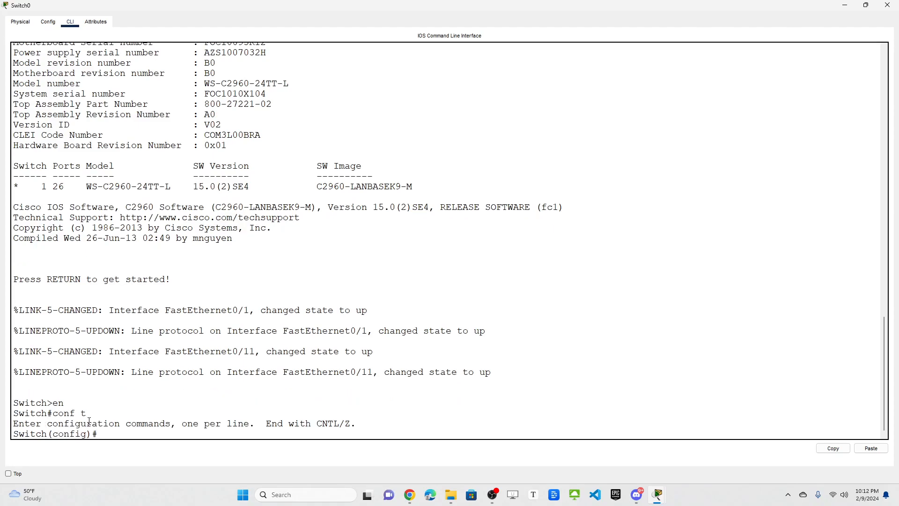
Set the hostname to S1 and create VLAN 10 named HR
text(hostname S1)
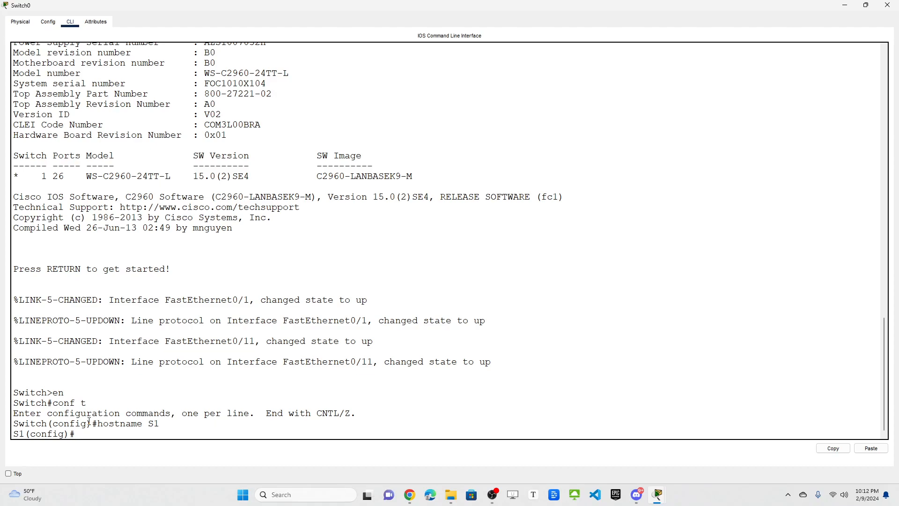
text(vlan)
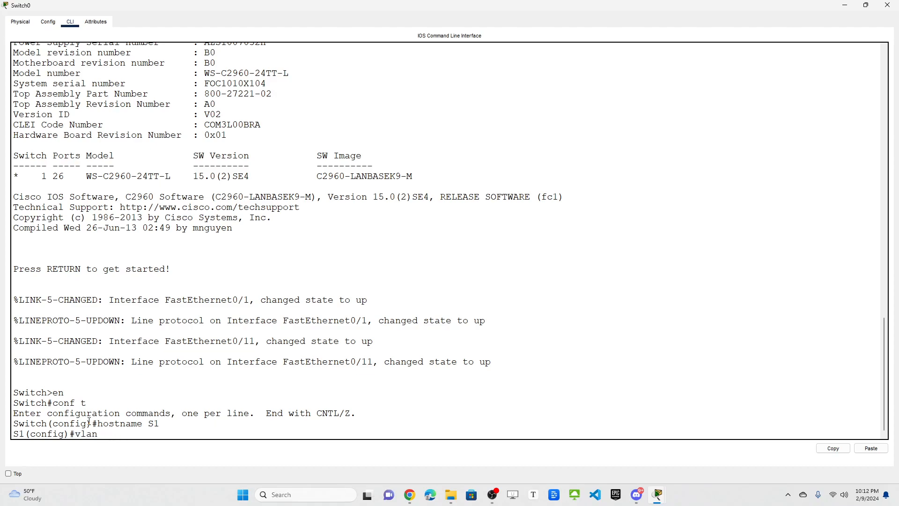
text(10)
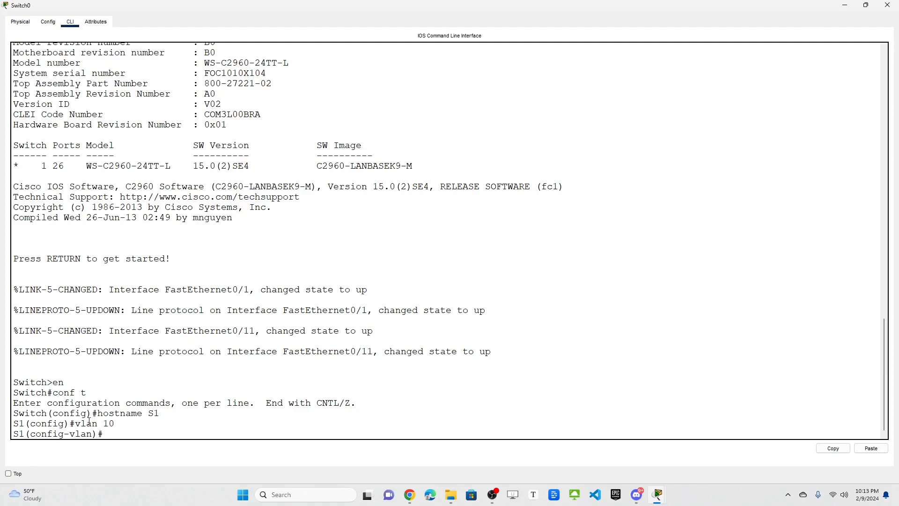
text(n)
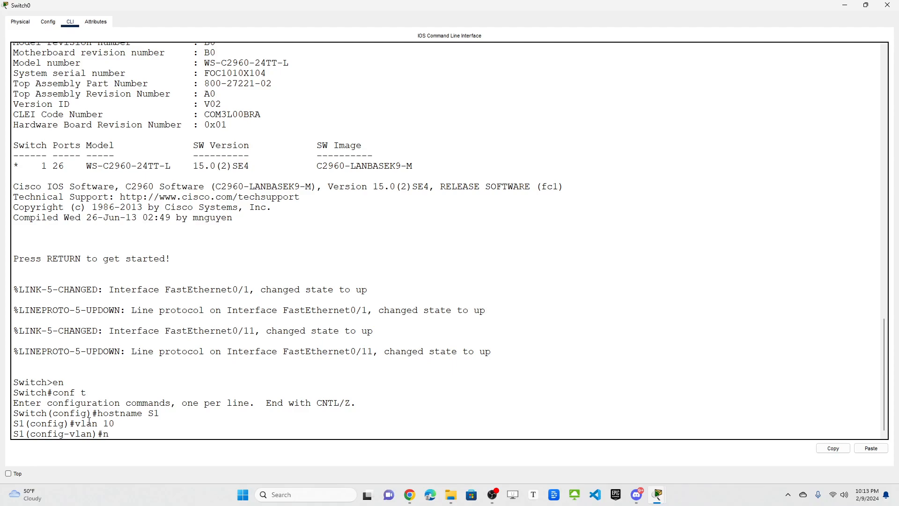
text(ame HR)
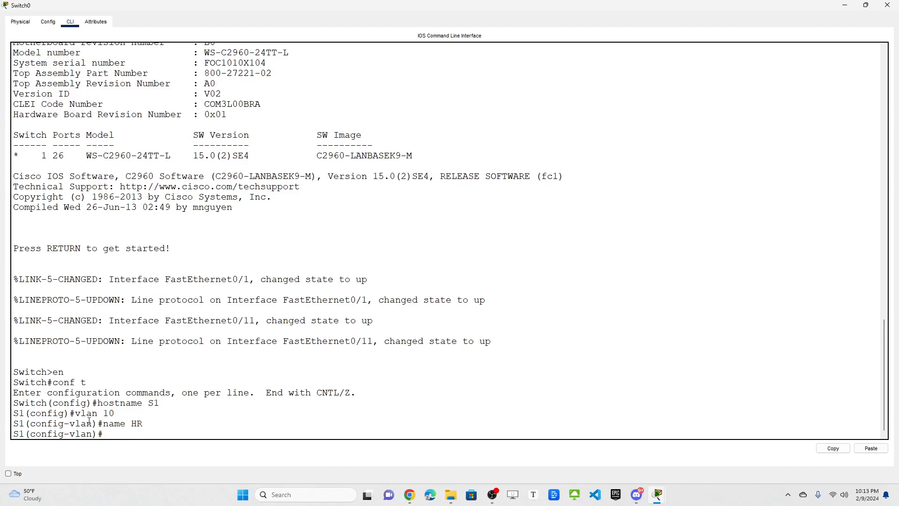
Create VLAN 20 named IT and exit VLAN configuration
text(vlan 20)
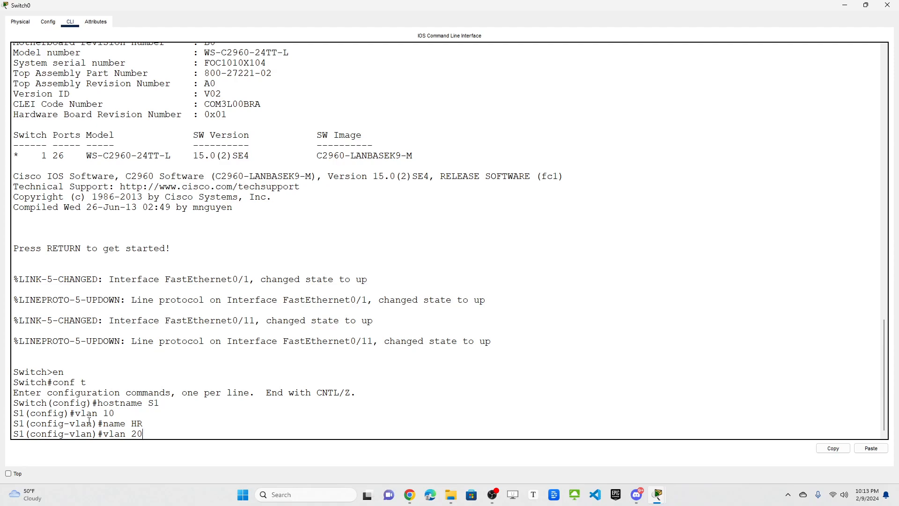
text(n)
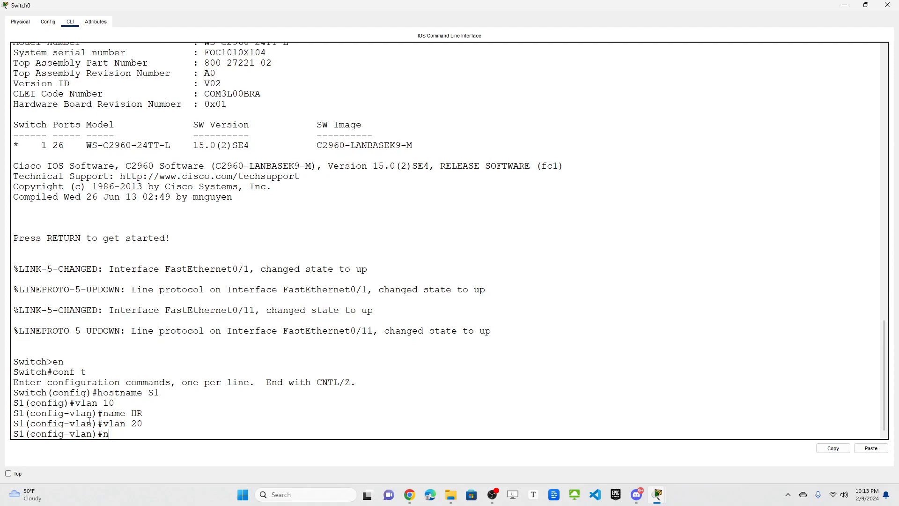
text(ame)
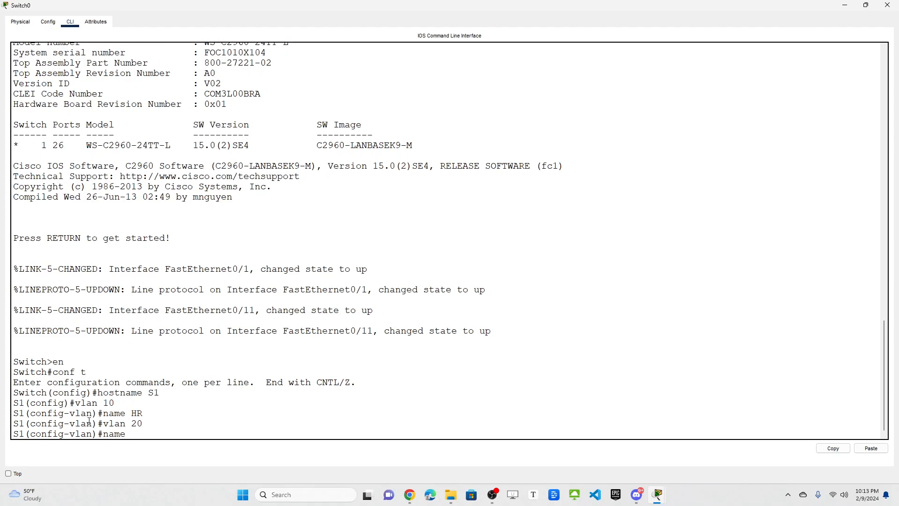
text(IT)
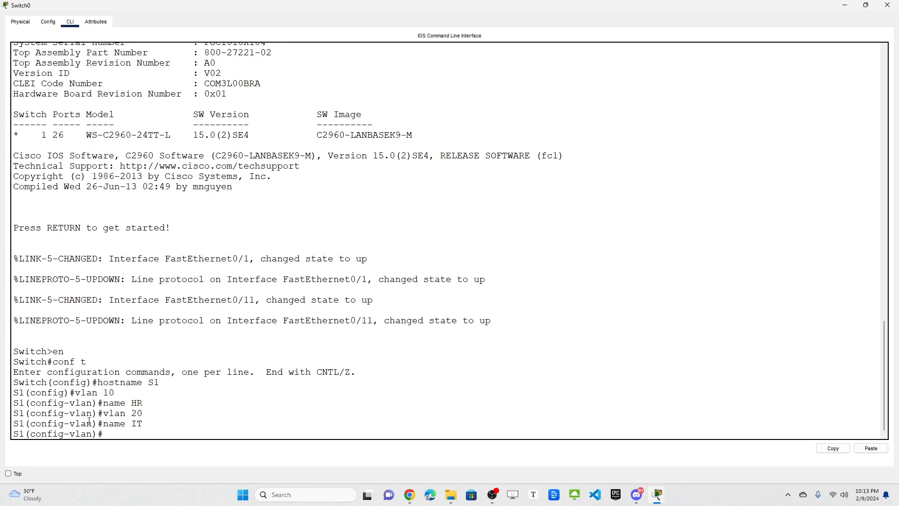
text(eixt)
text(exit)
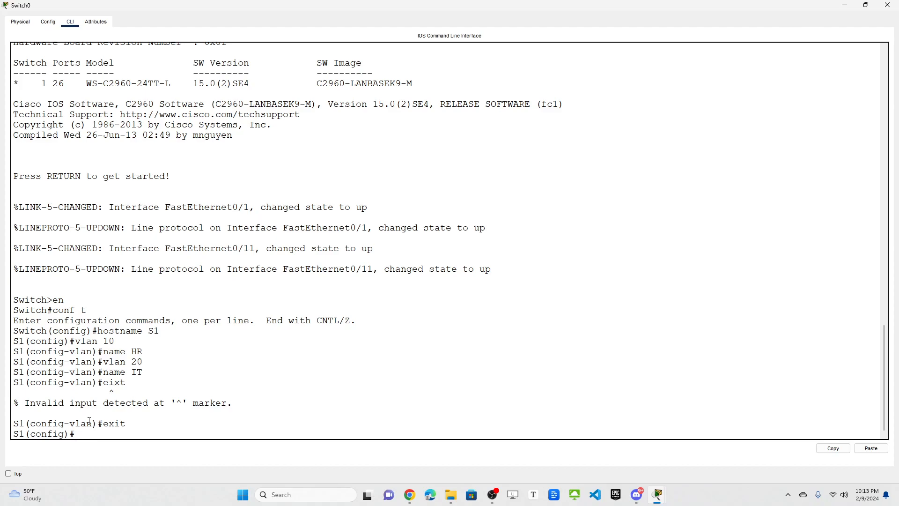
Configure interface range f0/1-10 as access ports in VLAN 10 and exit
text(i)
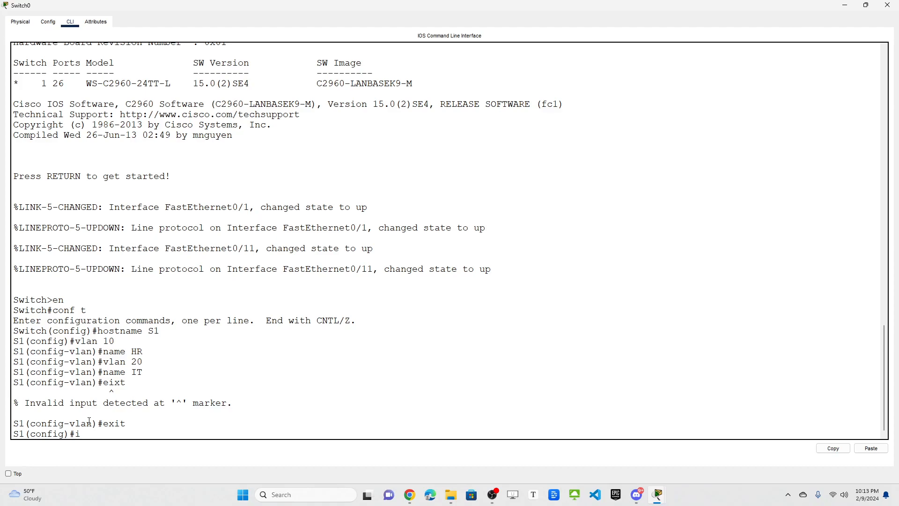
text(nt range f0)
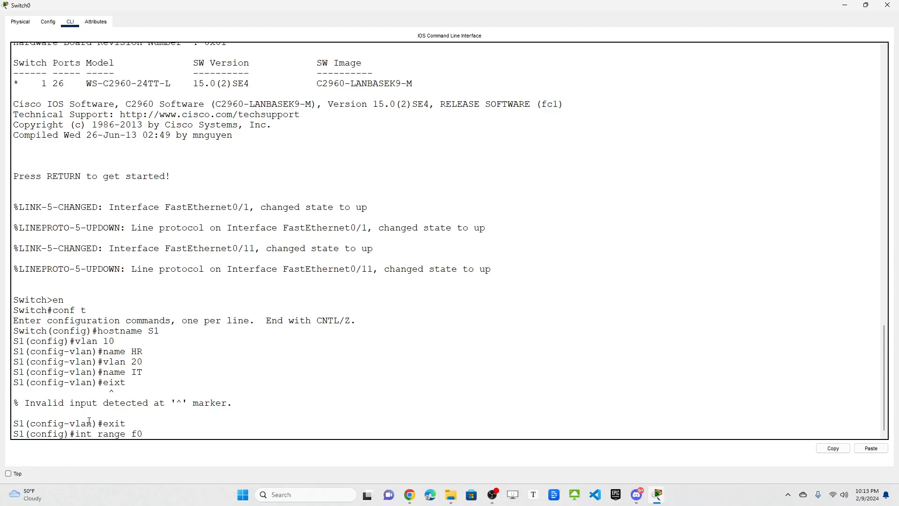
text(/1-10)
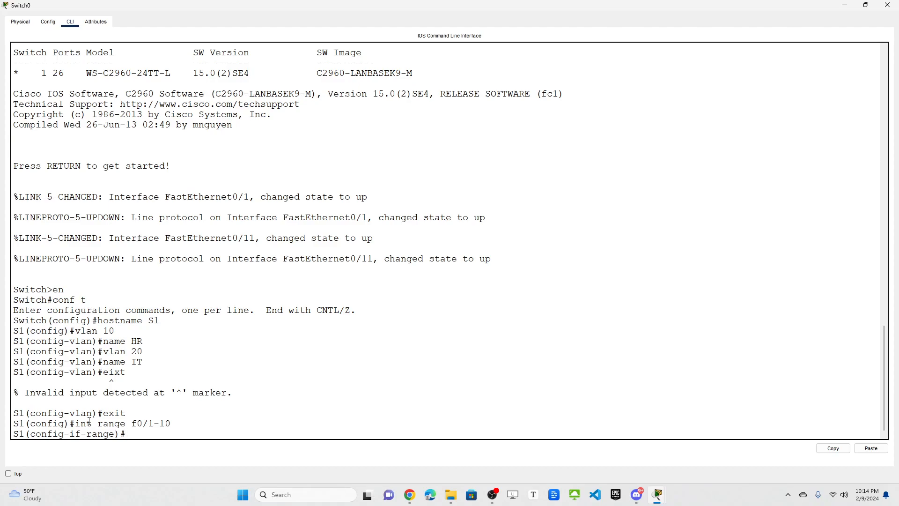
text(switchport)
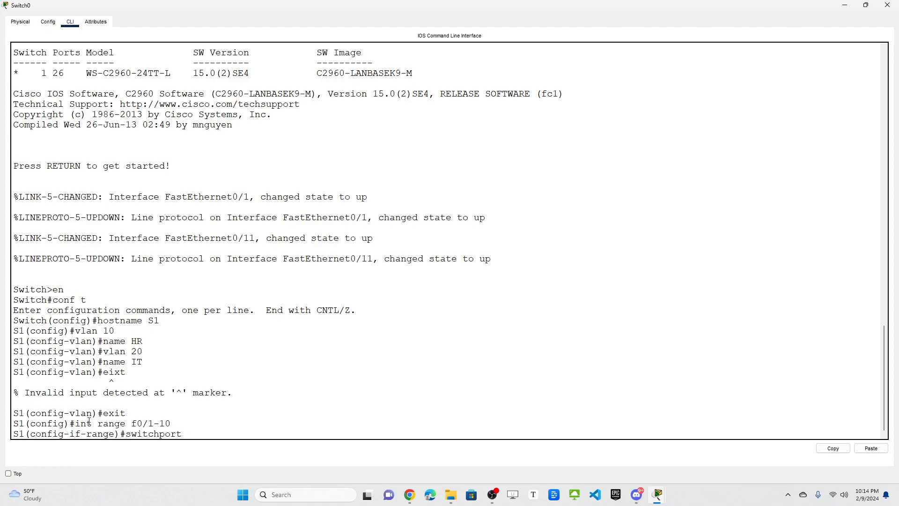
text(mode access)
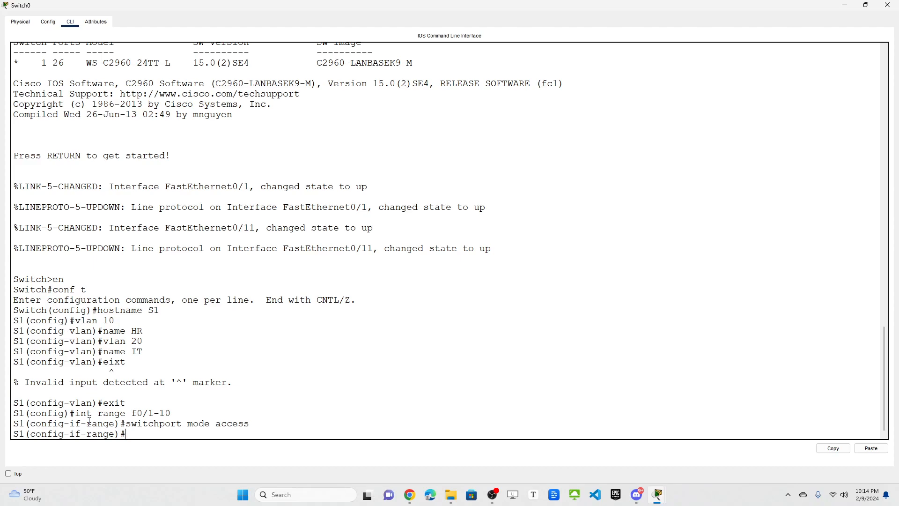
text(switchport access vlan 10)
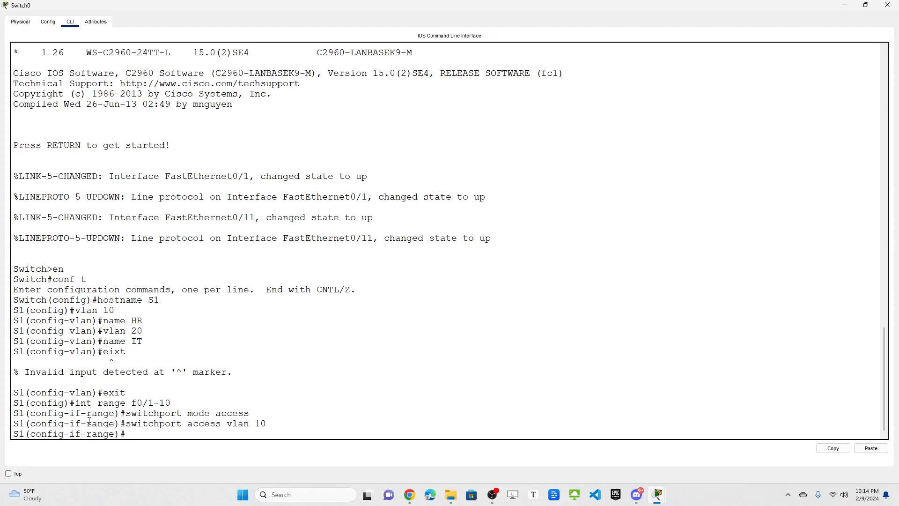
text(eixt)
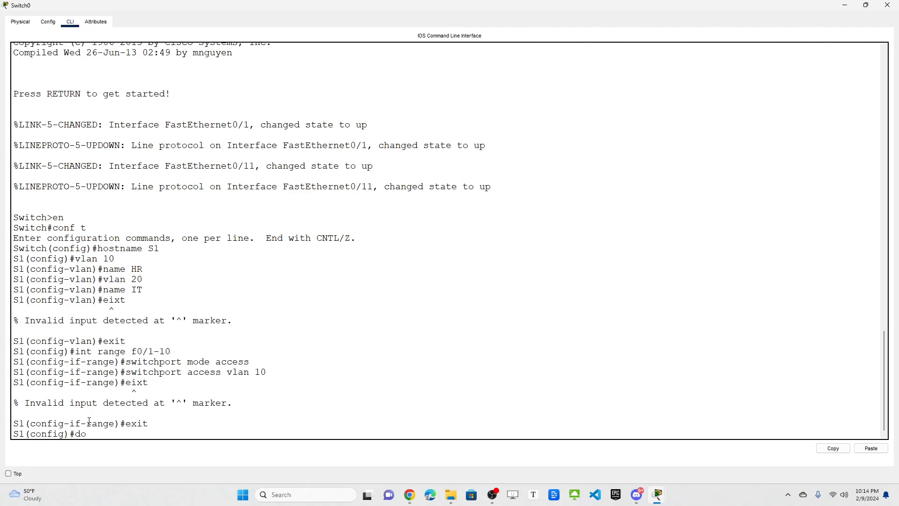
Run do show vlan, highlight the default and HR port lists, and page through the rest of the output
text(show vla)
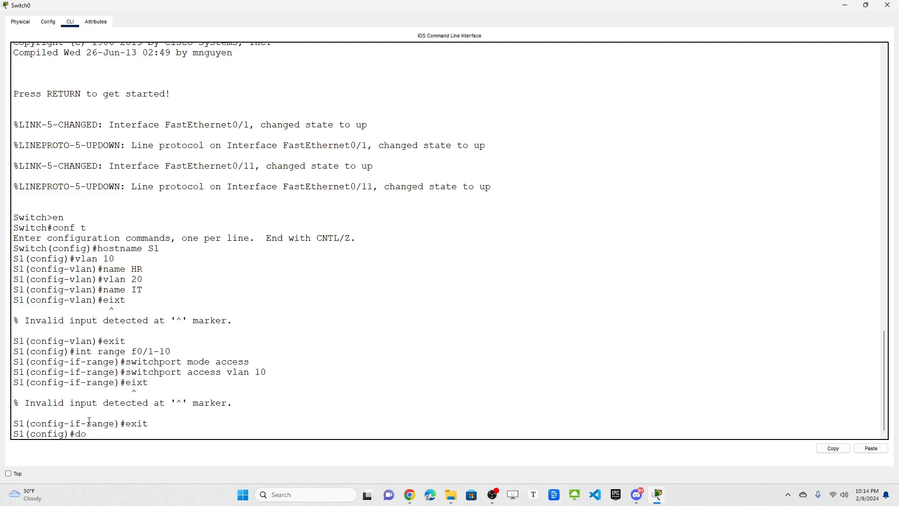
text(show vlan)
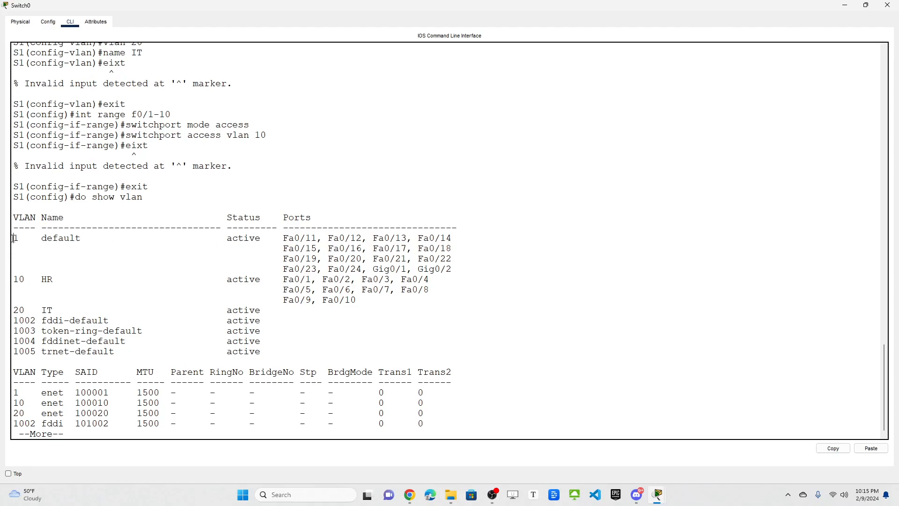
drag(14, 237, 454, 269)
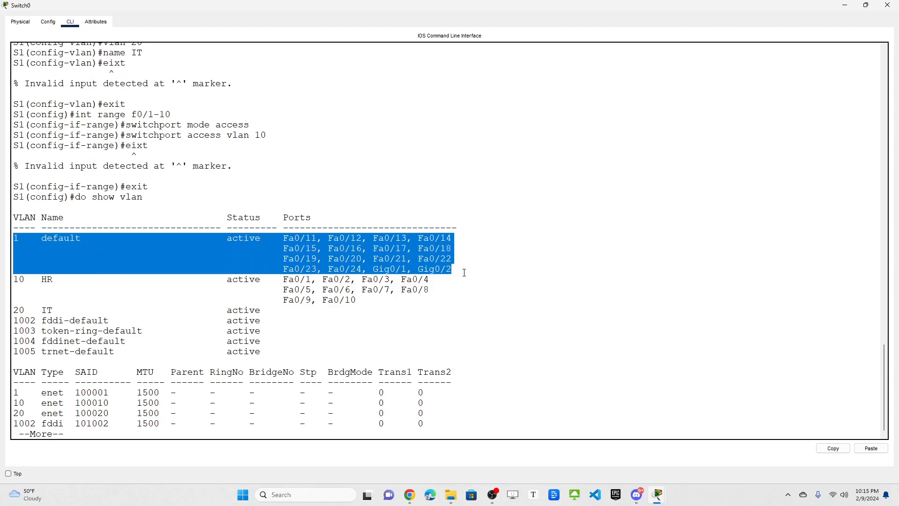
click(356, 279)
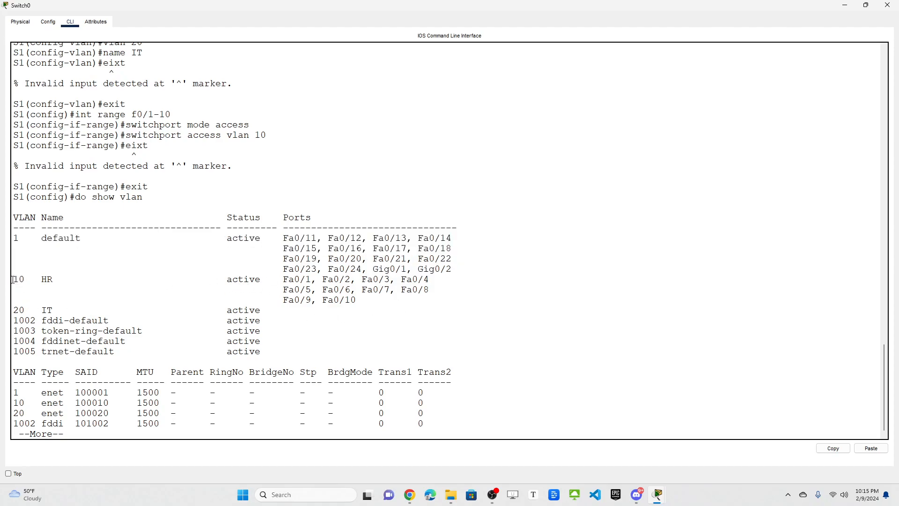
drag(12, 280, 405, 289)
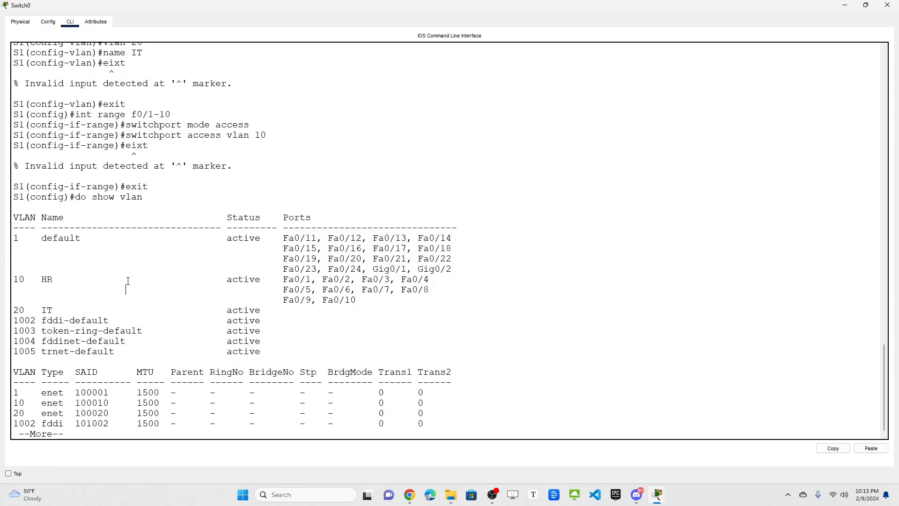
key(space)
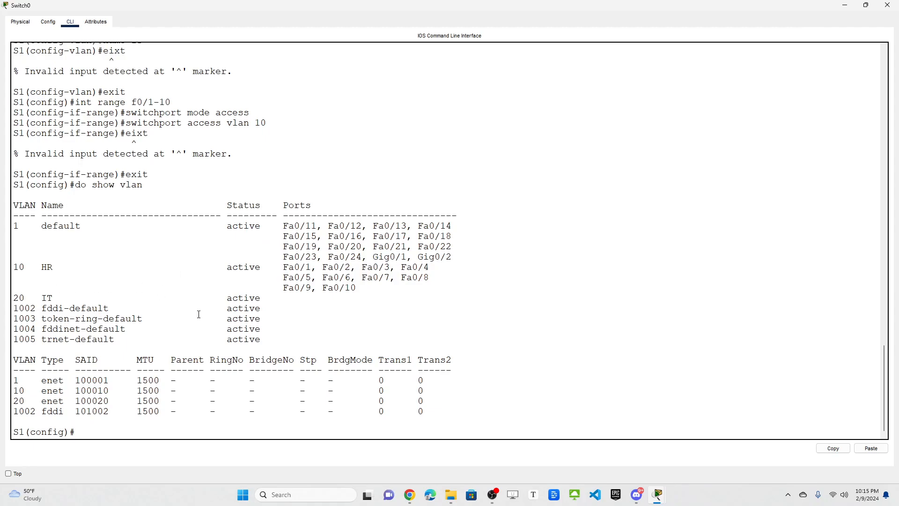
text(int range f0/11-24)
text(s)
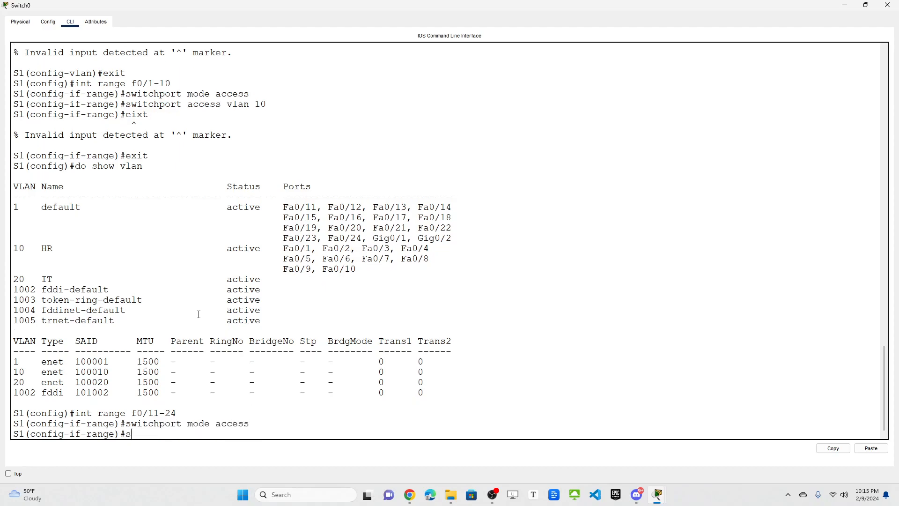
Assign interface range f0/11-24 to access VLAN 20, exit, and verify with do show vlan
text(witchport access)
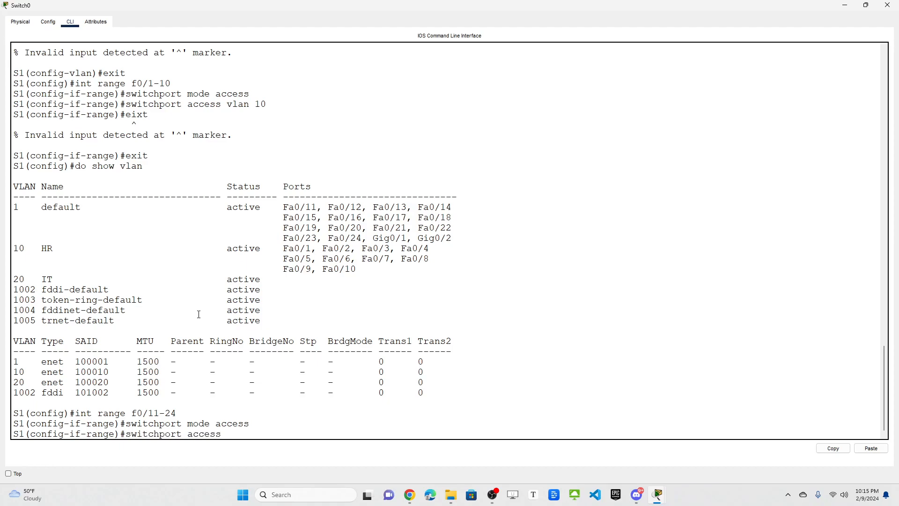
text(vlan 20)
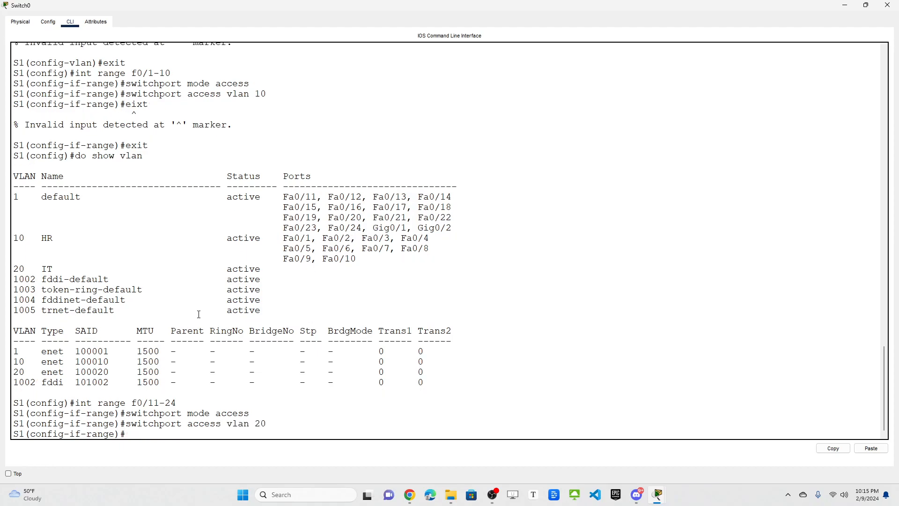
text(exit)
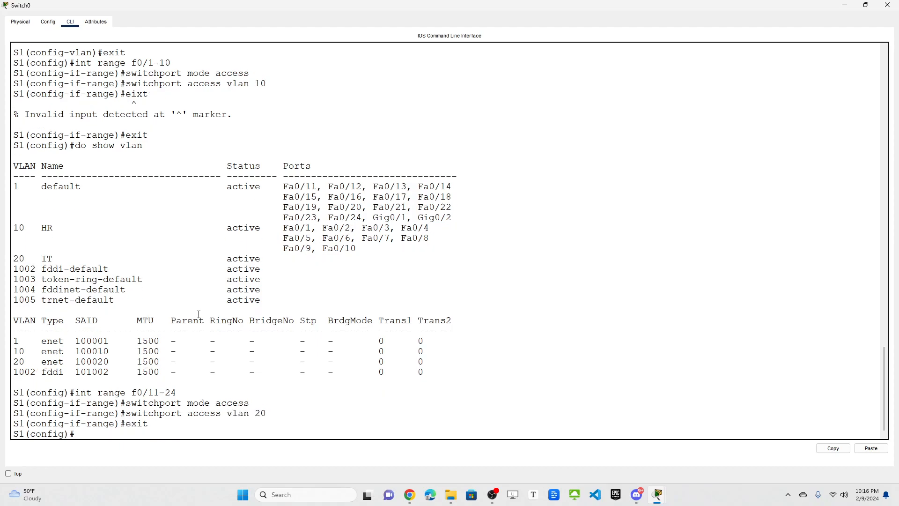
text(do show)
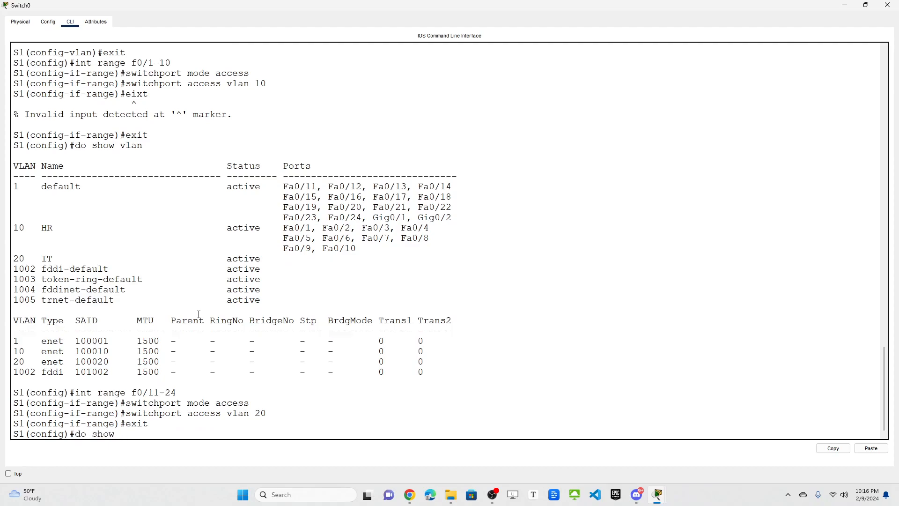
key(enter)
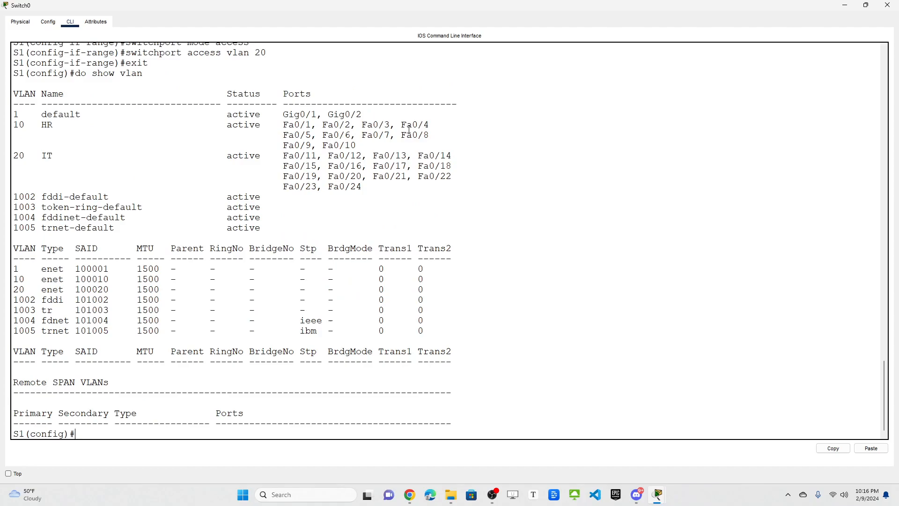
mouse_move(313, 206)
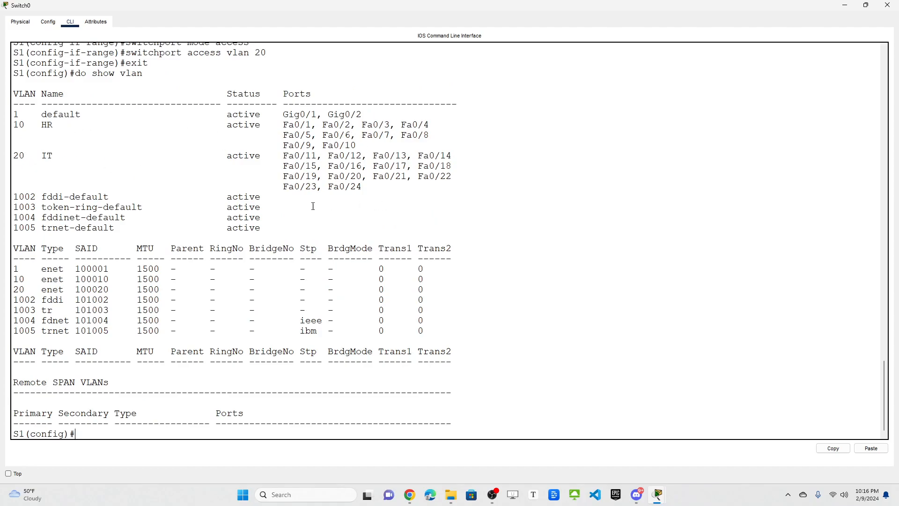
scroll(down, 3)
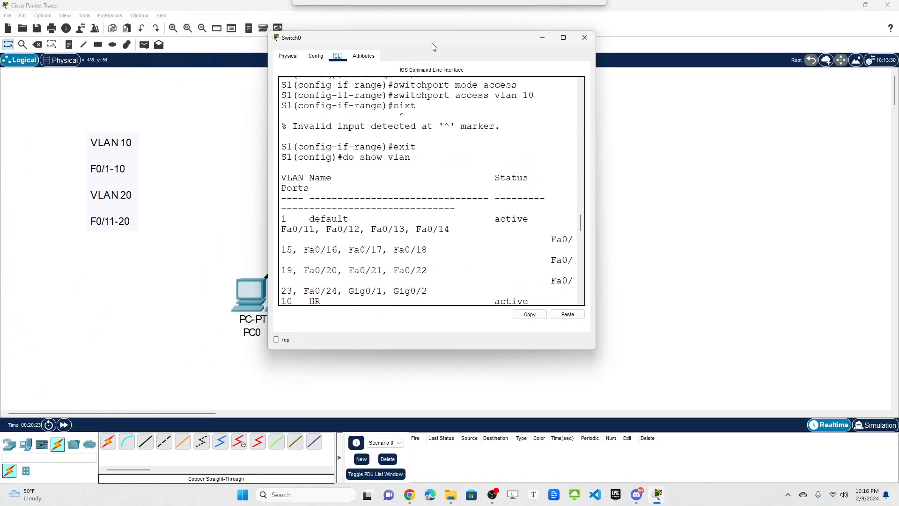
Close the switch window, briefly reopen it, and return to the topology view
click(585, 37)
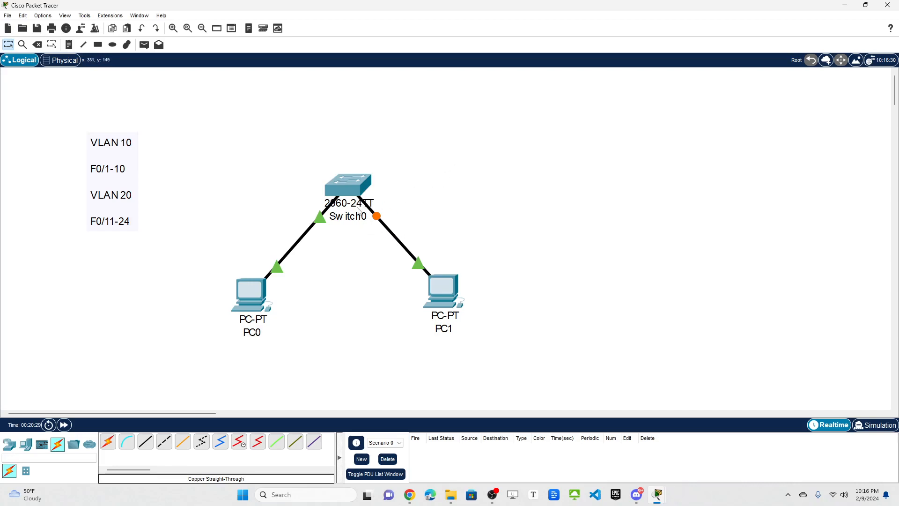
mouse_move(376, 221)
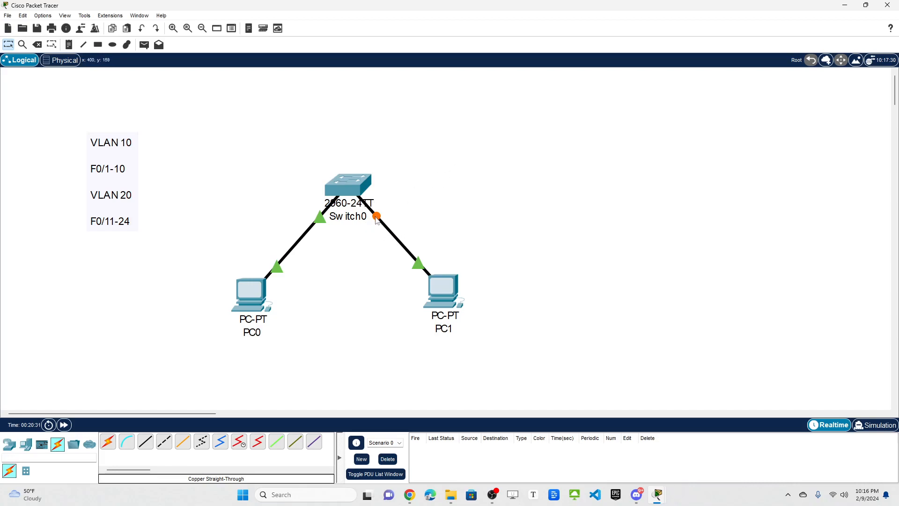
click(348, 186)
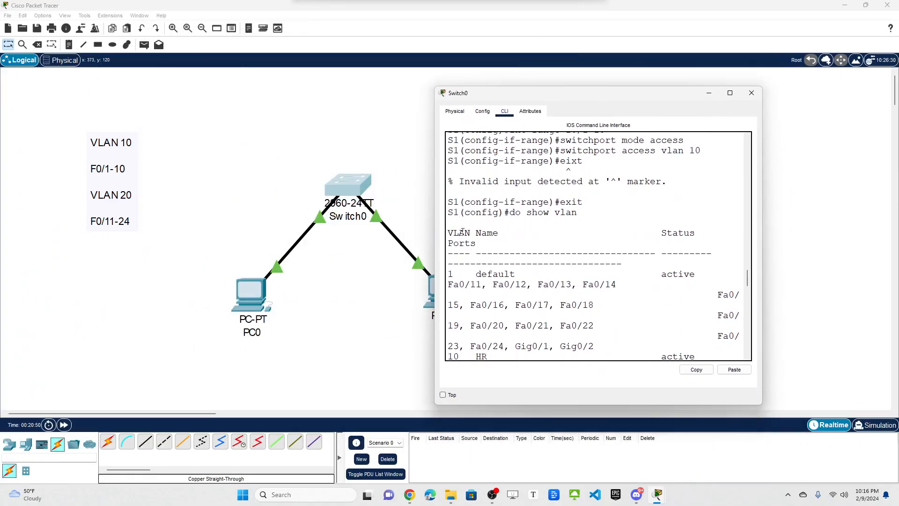
click(750, 93)
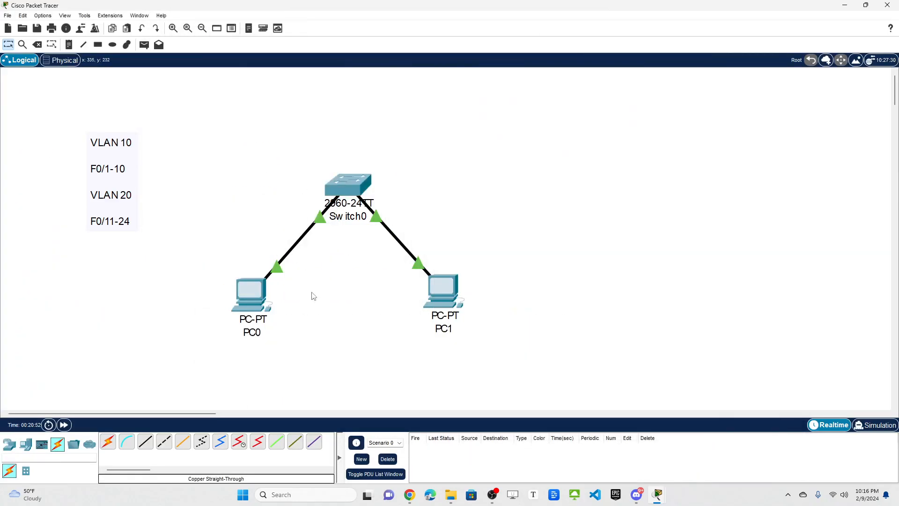
mouse_move(227, 304)
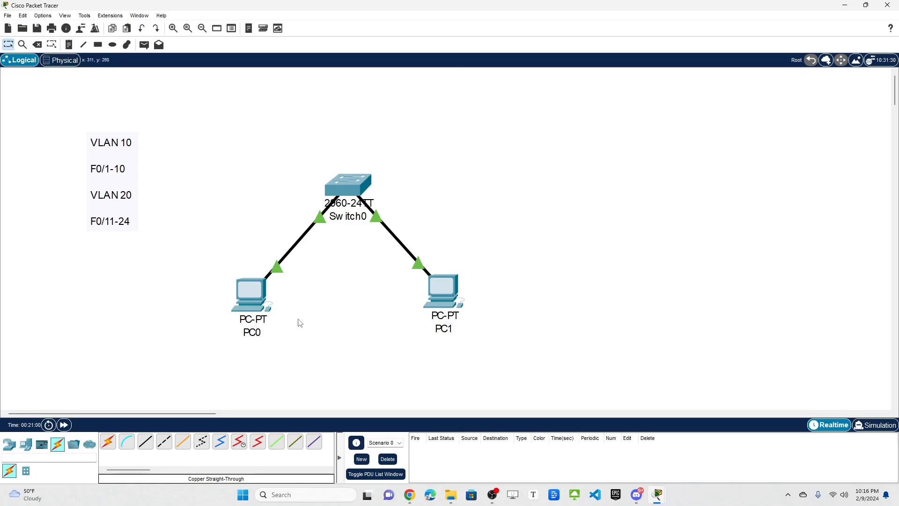
mouse_move(510, 311)
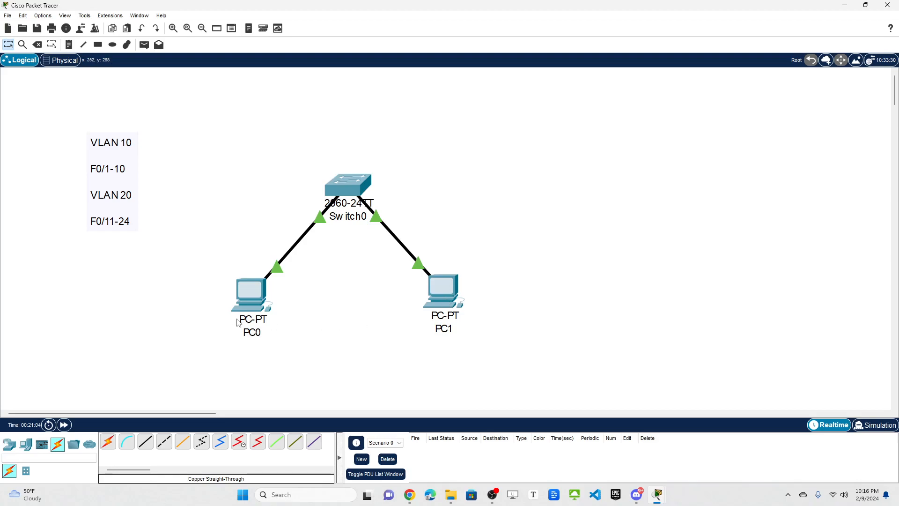
mouse_move(400, 235)
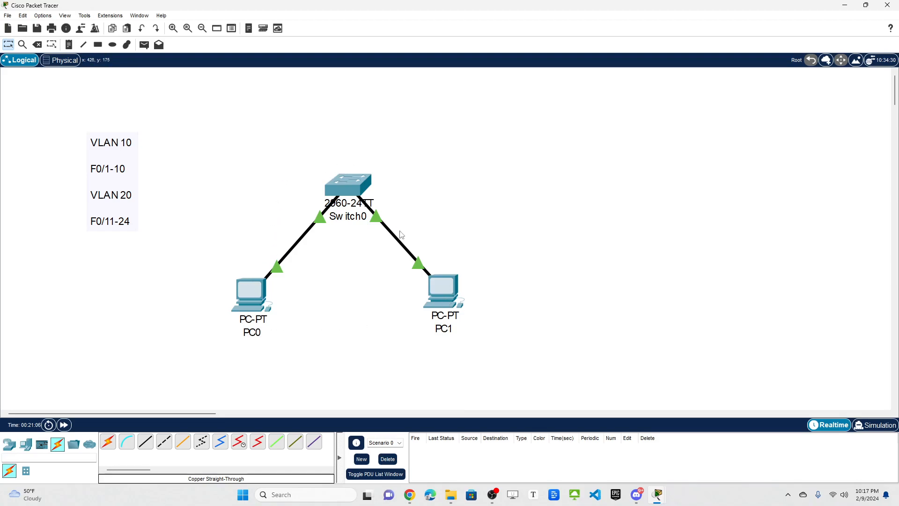
mouse_move(433, 312)
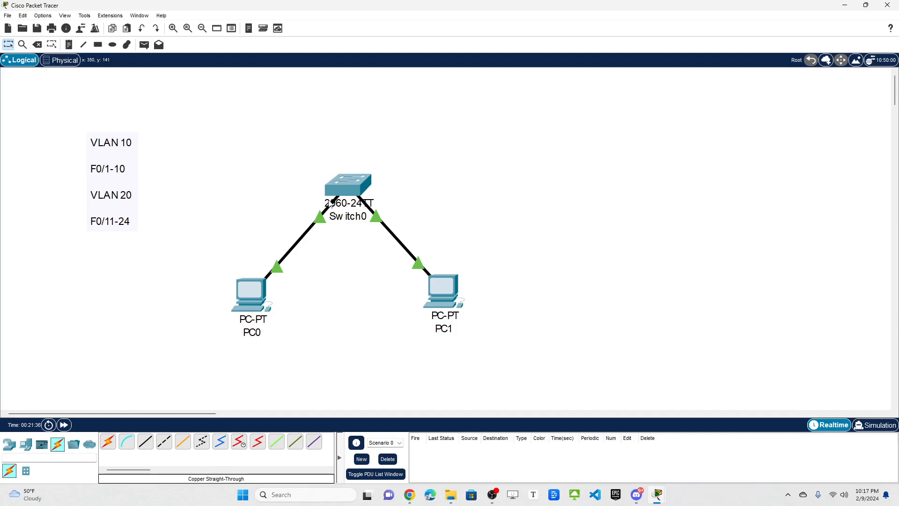
mouse_move(256, 346)
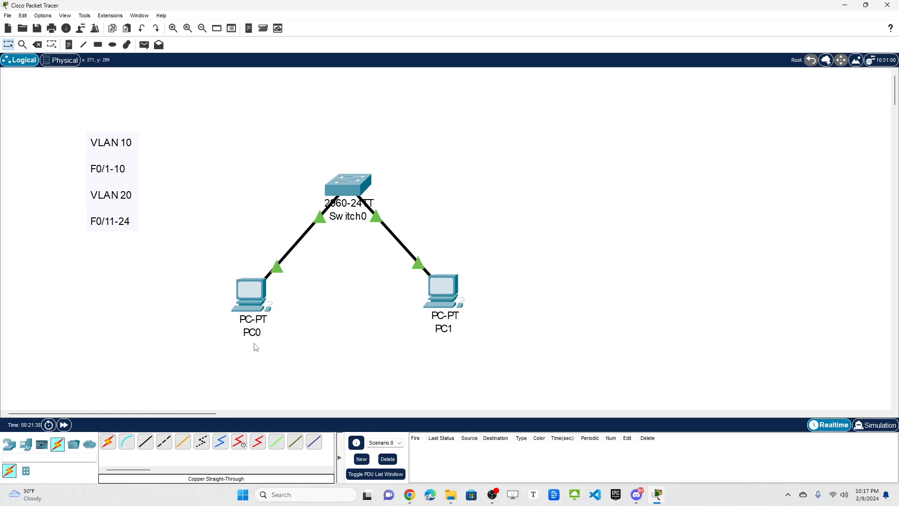
mouse_move(265, 254)
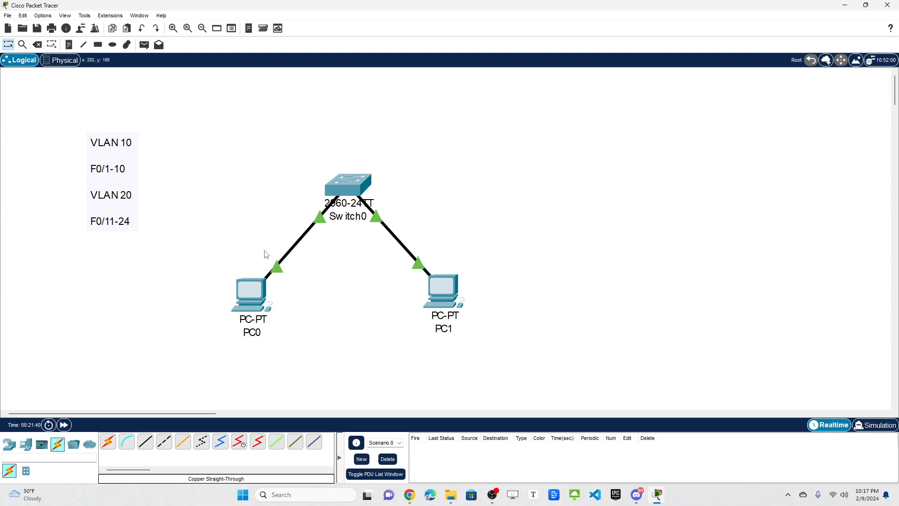
mouse_move(224, 299)
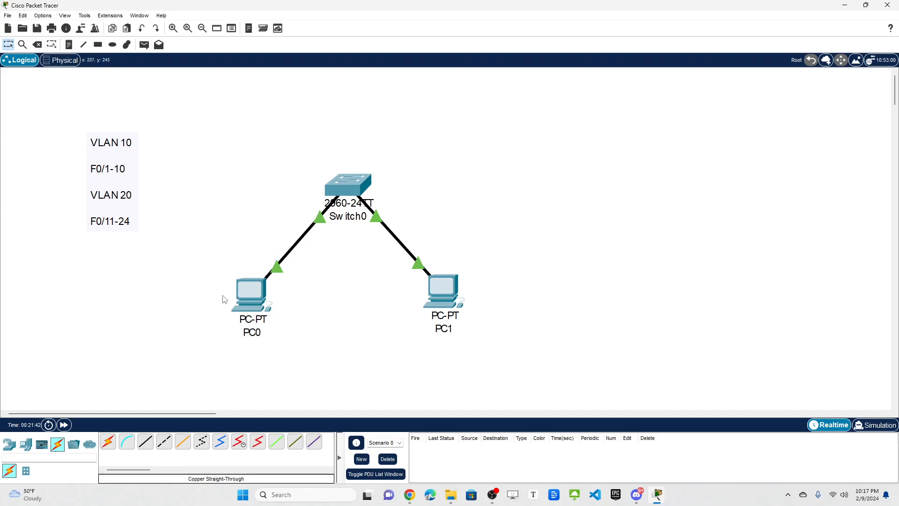
mouse_move(319, 205)
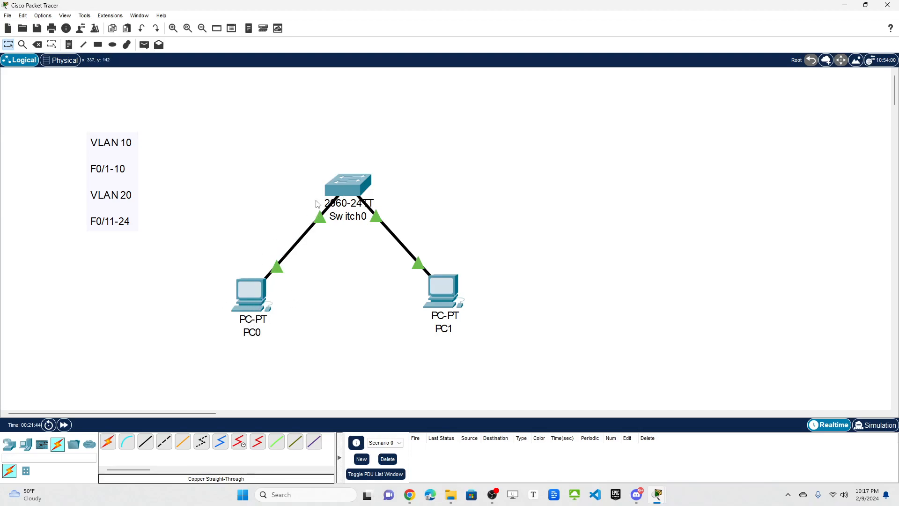
mouse_move(256, 274)
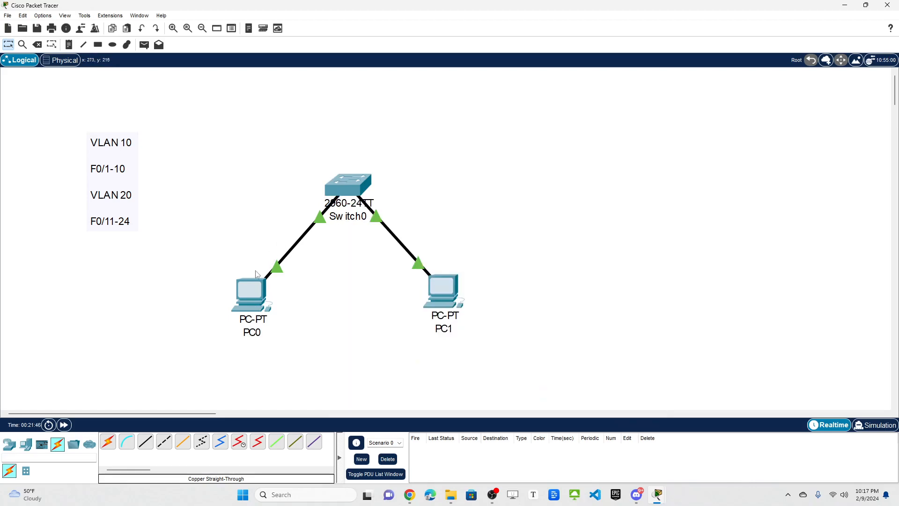
mouse_move(349, 190)
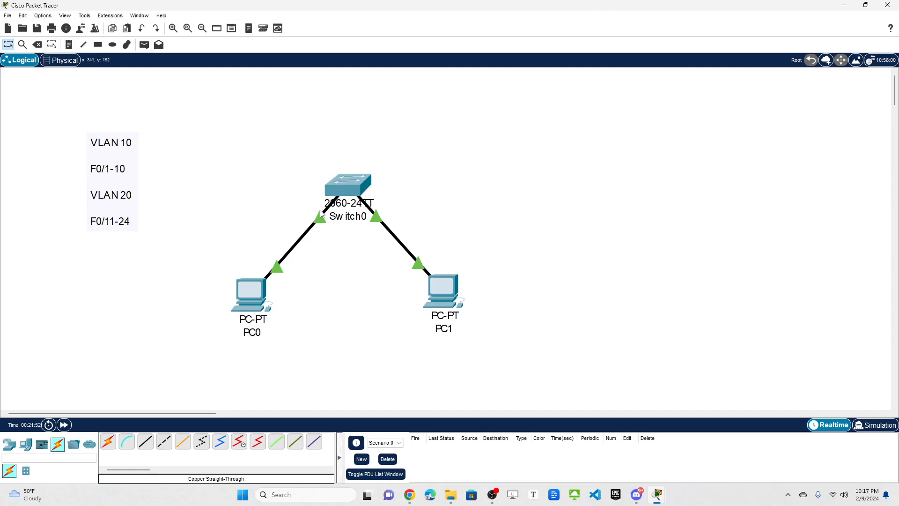
mouse_move(257, 316)
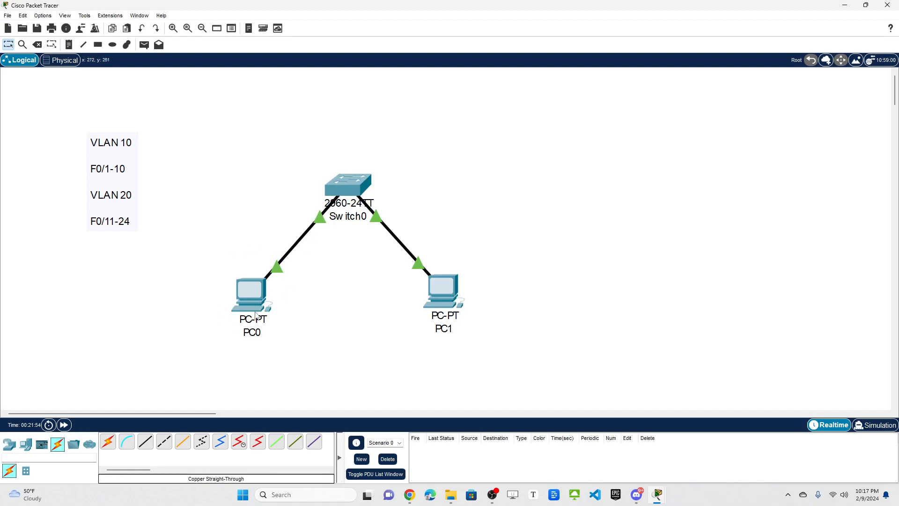
mouse_move(331, 194)
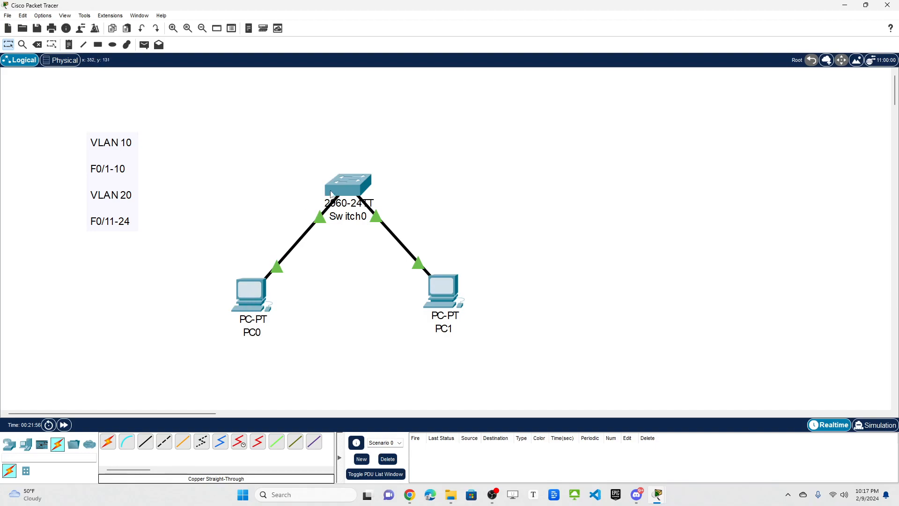
mouse_move(308, 259)
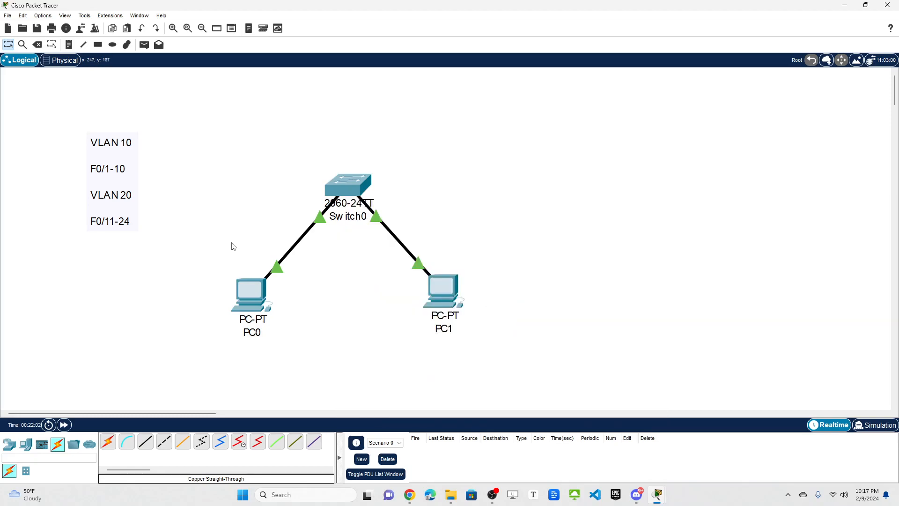
mouse_move(308, 236)
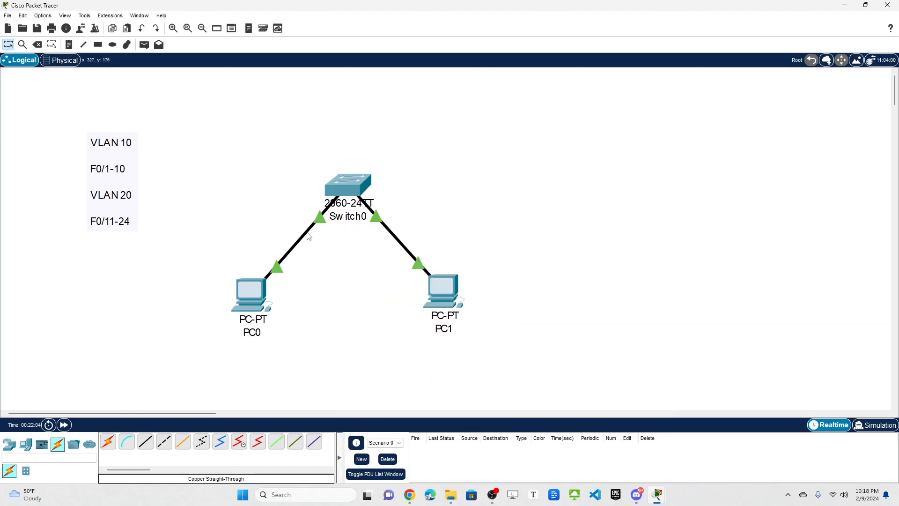
mouse_move(332, 230)
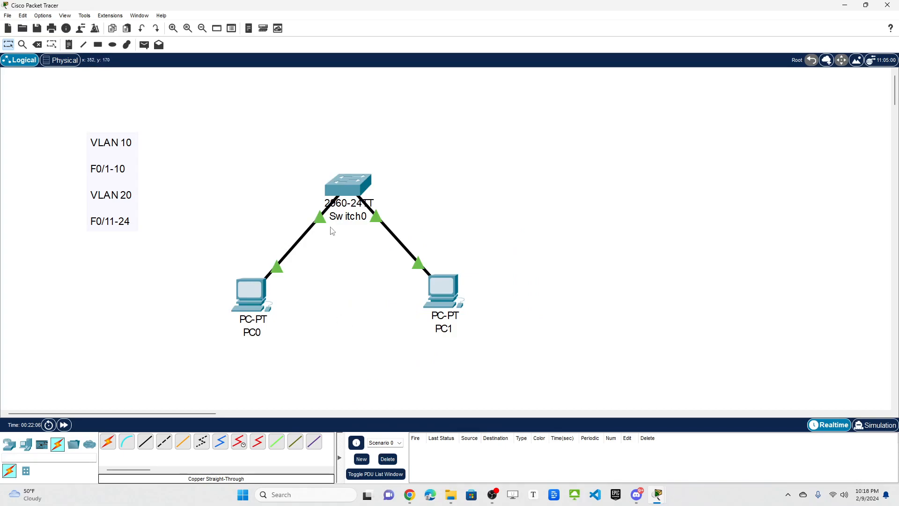
mouse_move(254, 305)
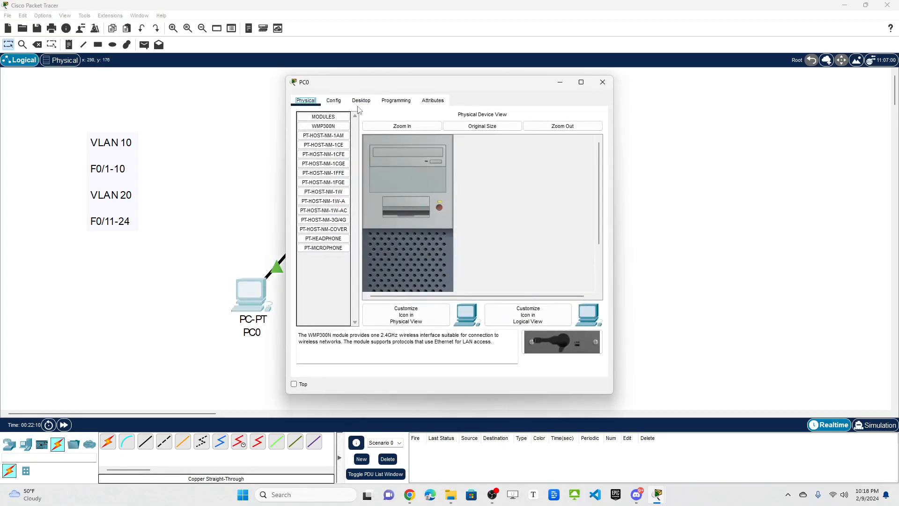
Give PC0 the static IPv4 address 192.168.10.10 with subnet mask 255.255.255.0
click(361, 101)
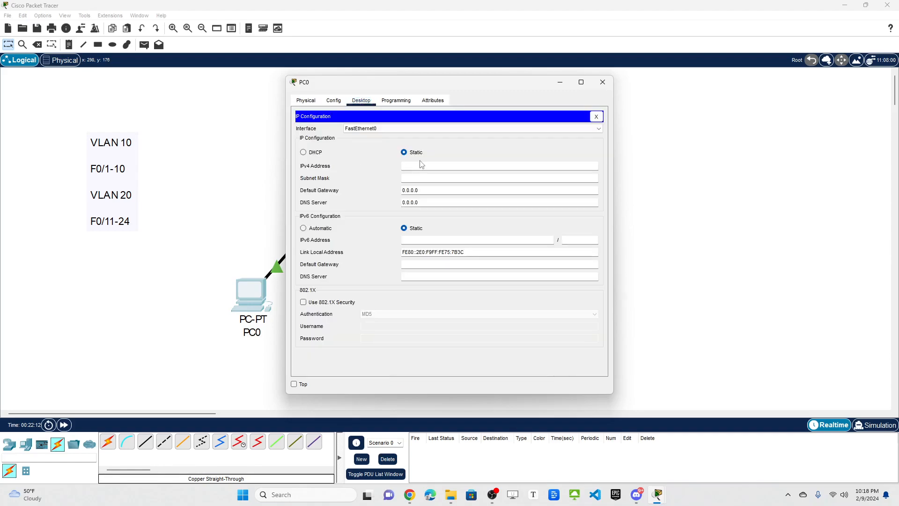
text(192.16)
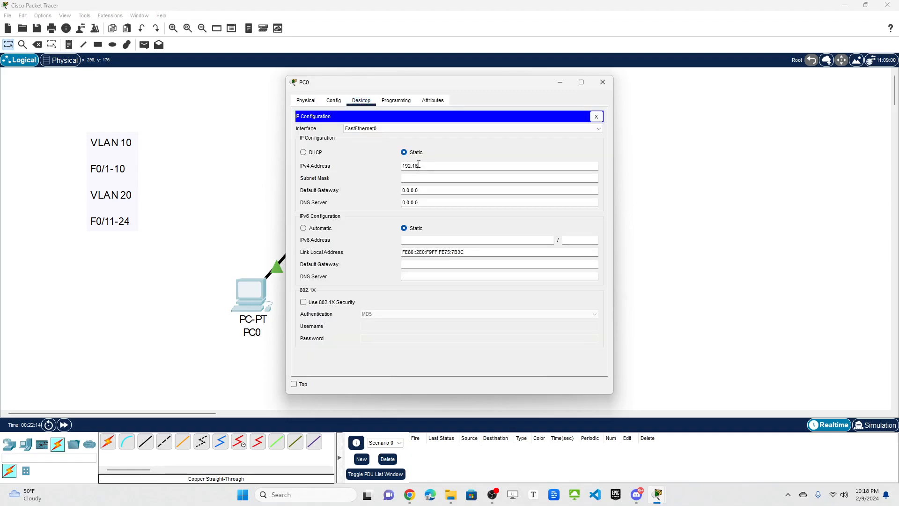
text(.10.10)
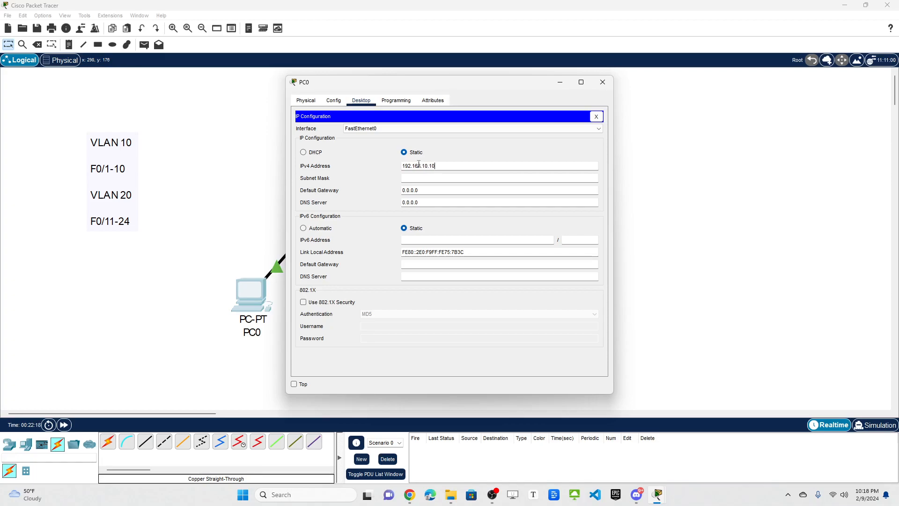
text(255.255.255.0)
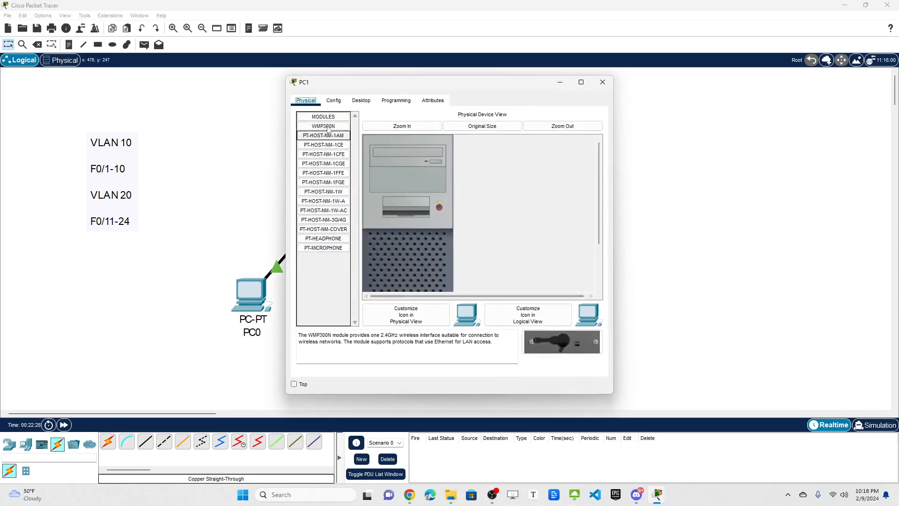
Begin entering PC1's static IPv4 address starting 192.168 in its IP Configuration
click(360, 100)
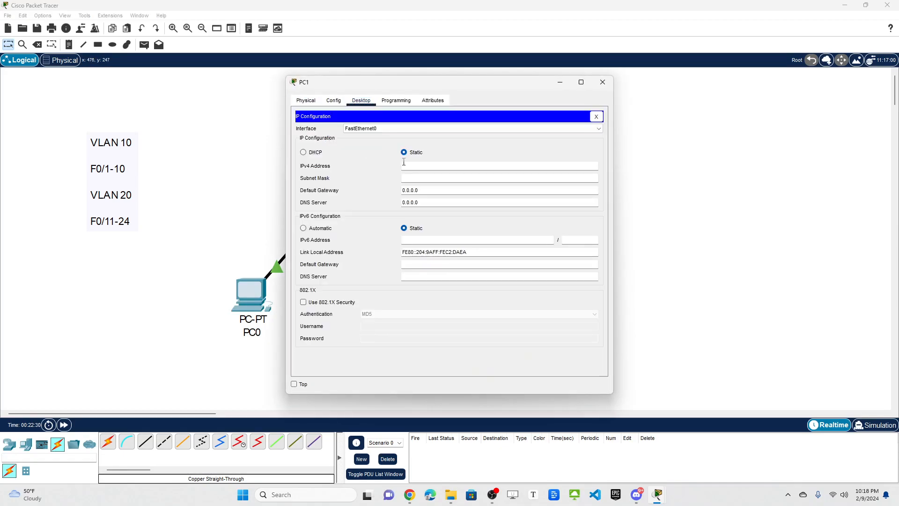
text(192.168)
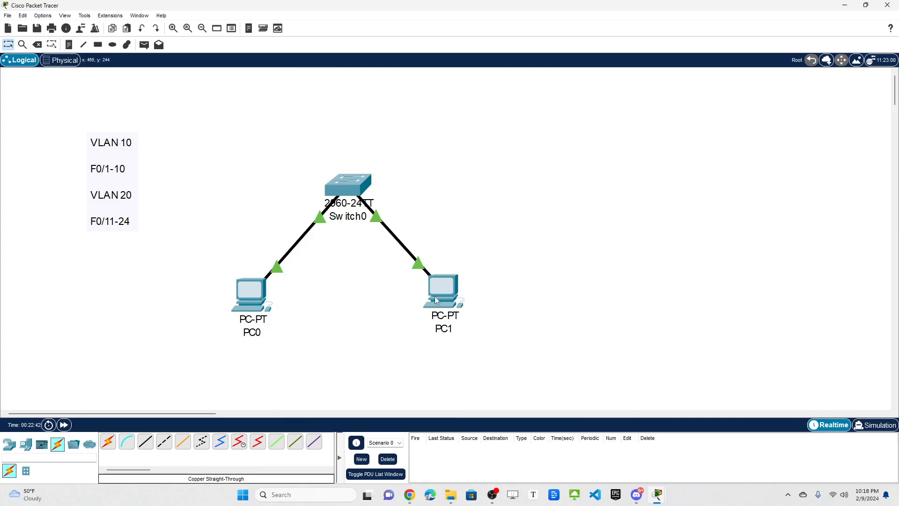
mouse_move(247, 304)
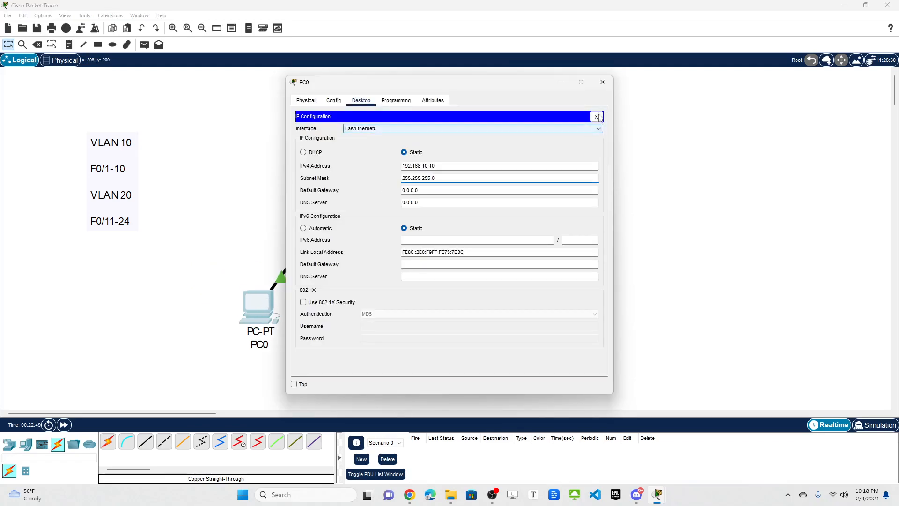
Ping 192.168.20.10 from PC0's command prompt, get 'Request timed out', and close PC0
text(ping 192.168.20.10)
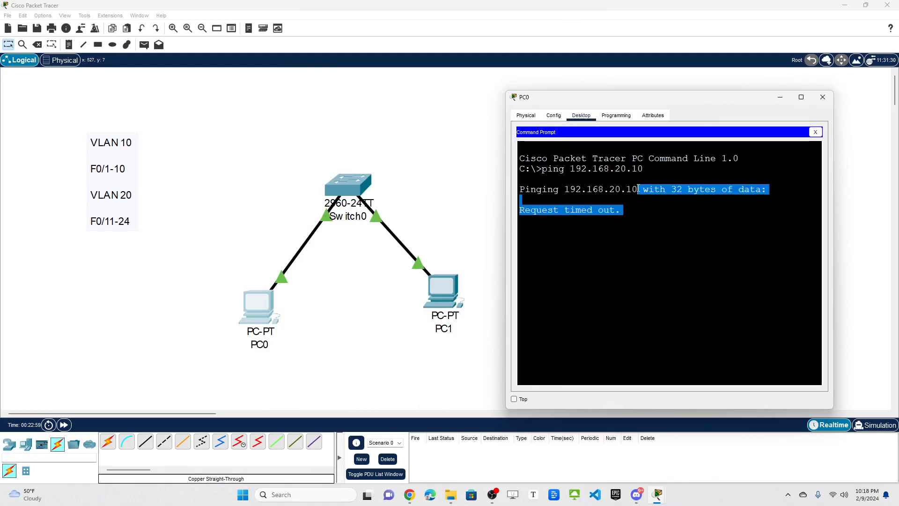
click(273, 231)
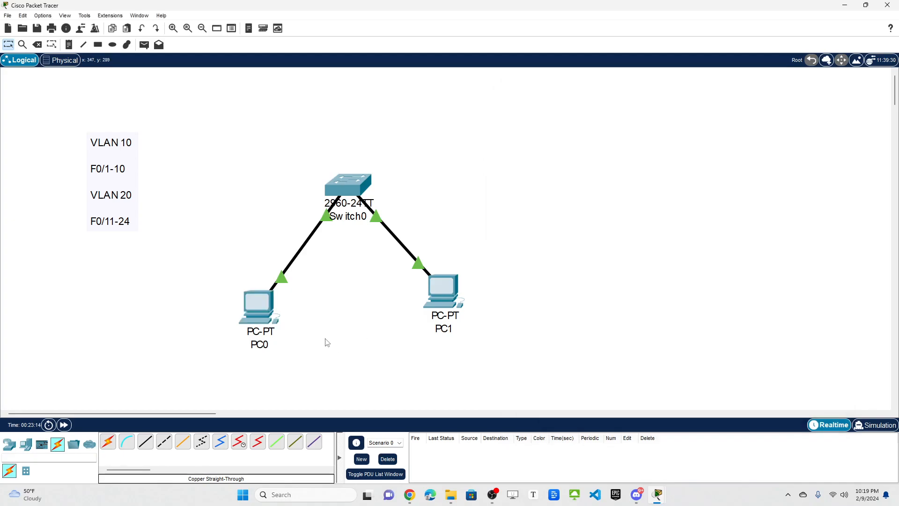
mouse_move(534, 260)
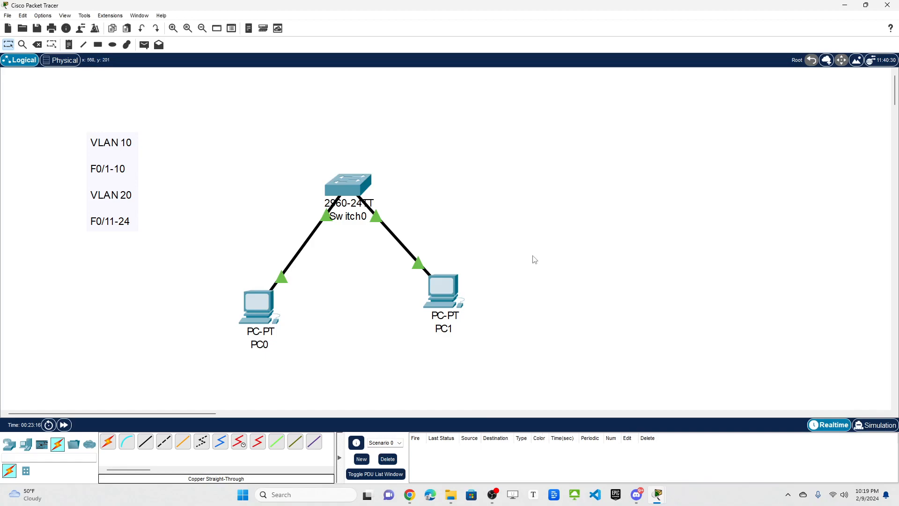
mouse_move(461, 295)
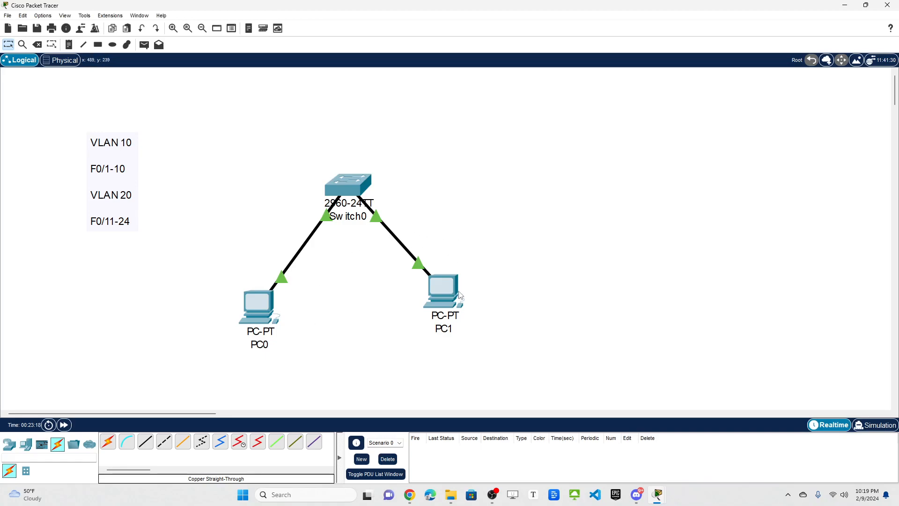
mouse_move(325, 316)
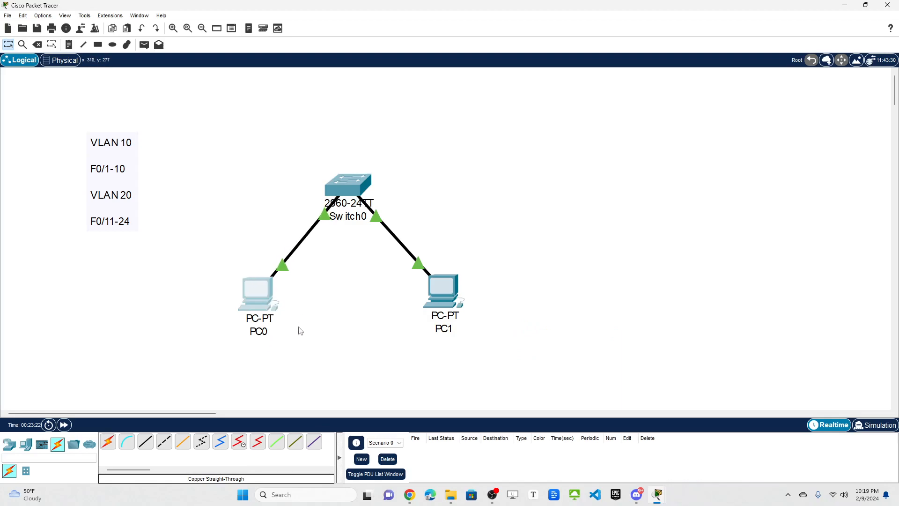
mouse_move(292, 292)
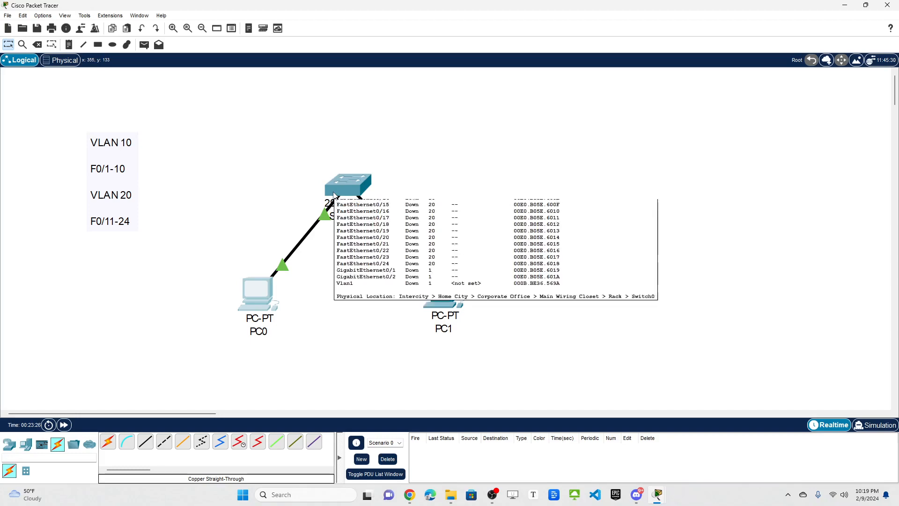
mouse_move(570, 192)
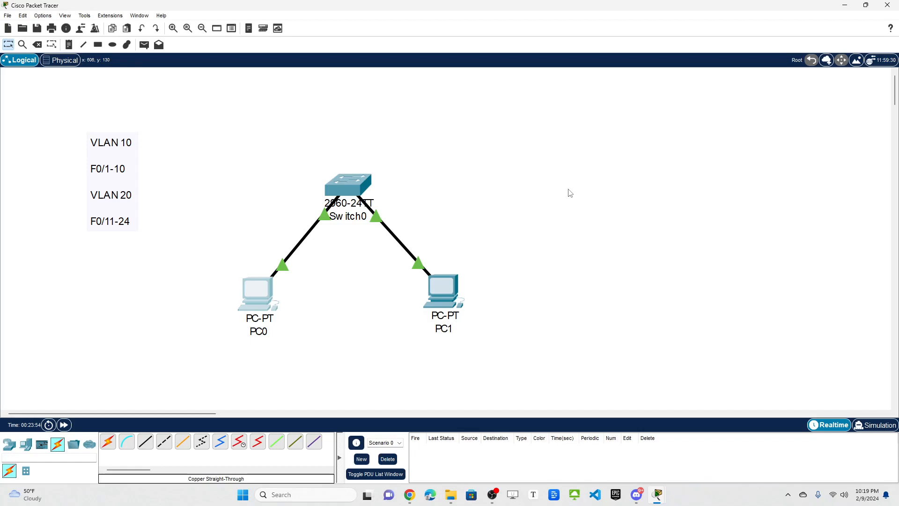
mouse_move(523, 251)
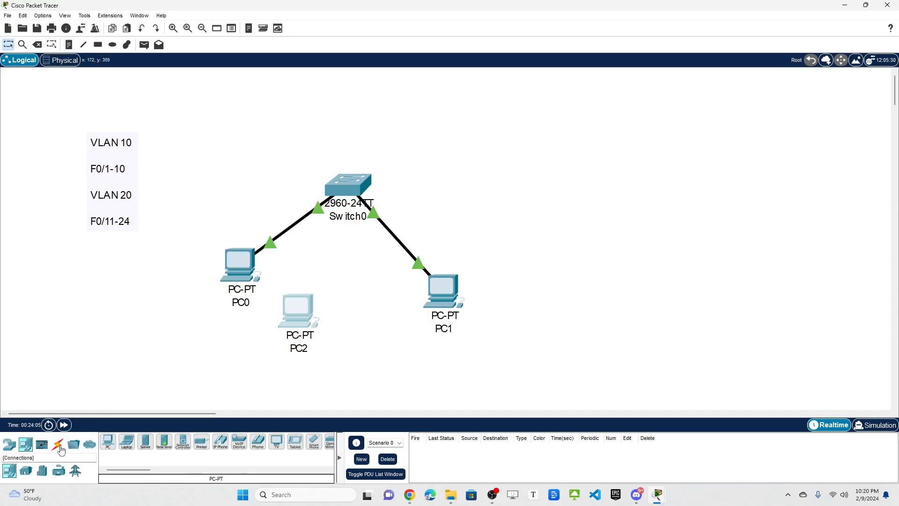
Give PC2 the static address 192.168.10.11 with mask 255.255.255.0 in IP Configuration
click(57, 444)
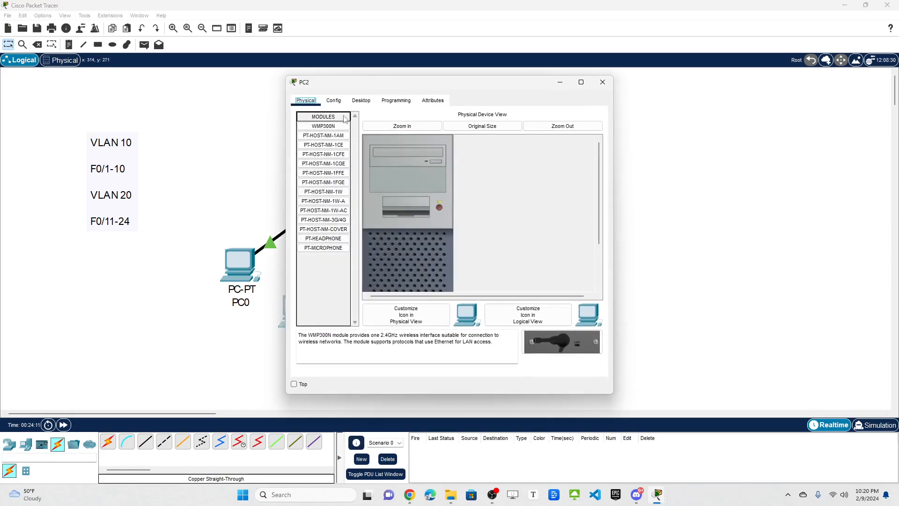
click(361, 100)
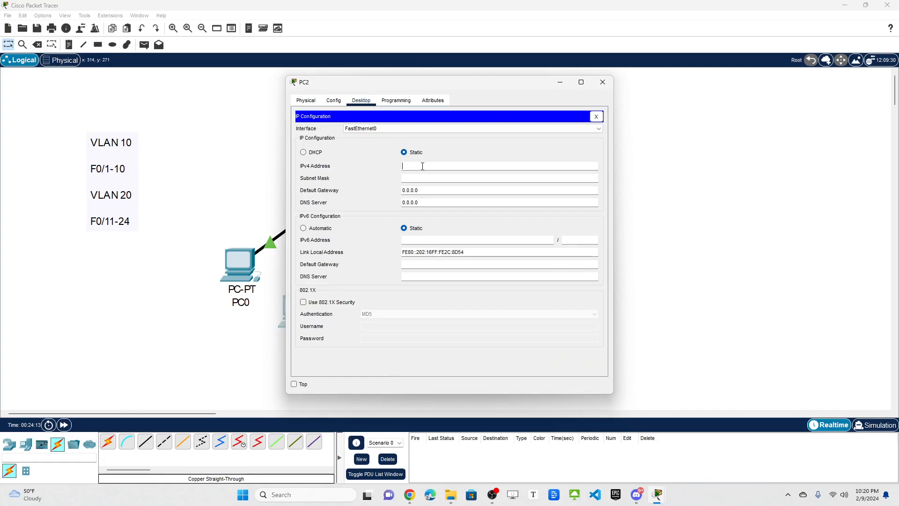
text(192.168.10.11)
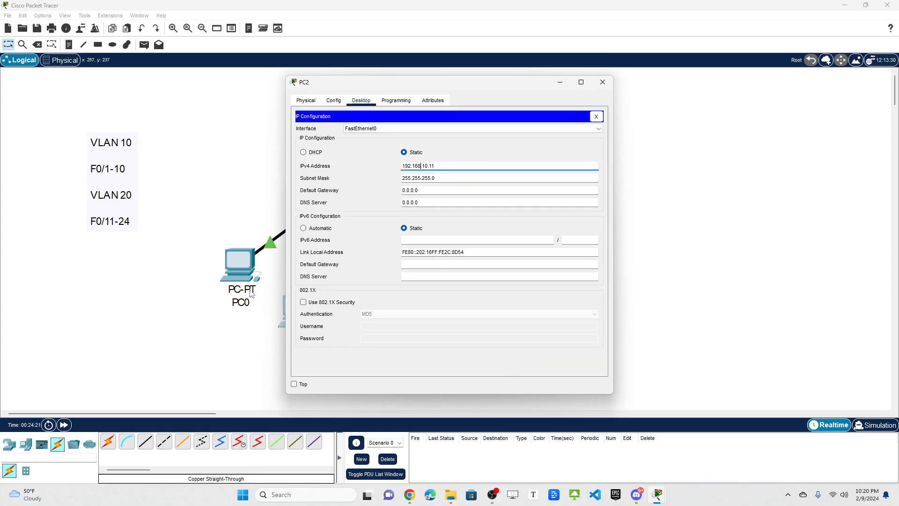
mouse_move(201, 351)
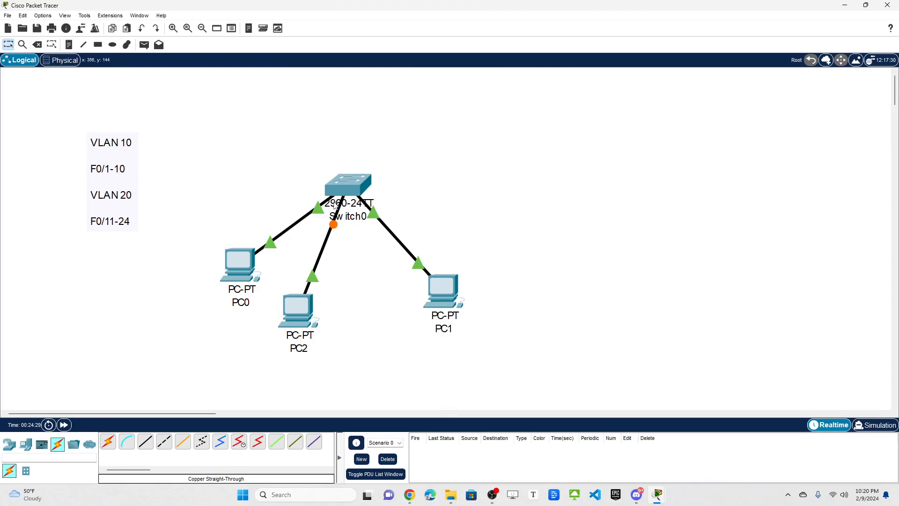
mouse_move(325, 273)
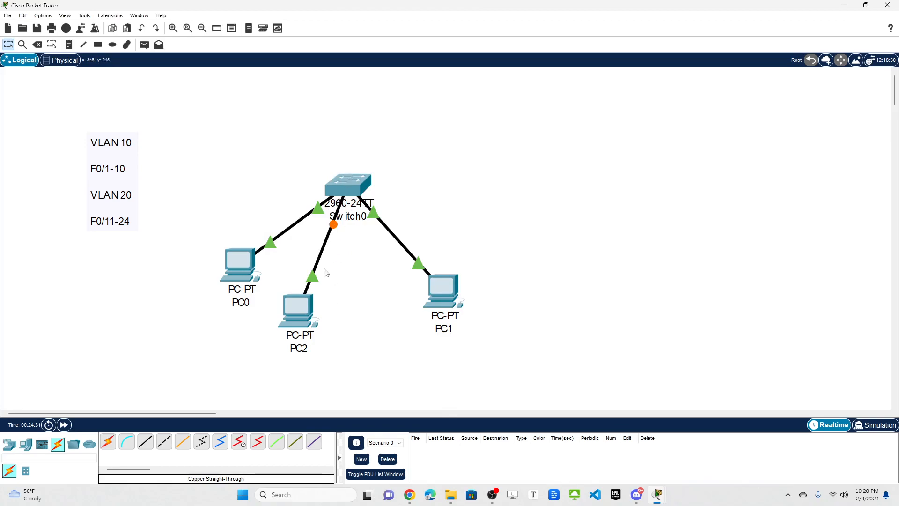
mouse_move(408, 318)
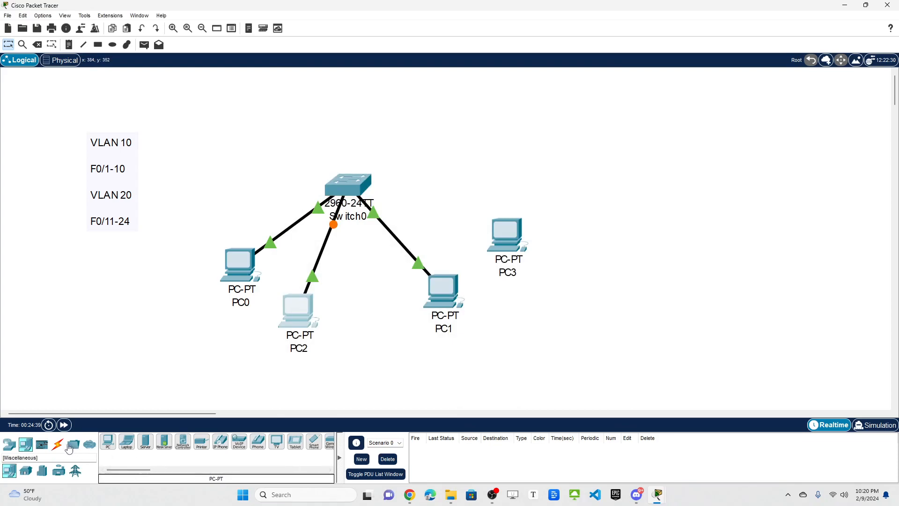
Run a copper straight-through cable from PC3 toward Switch0
click(58, 444)
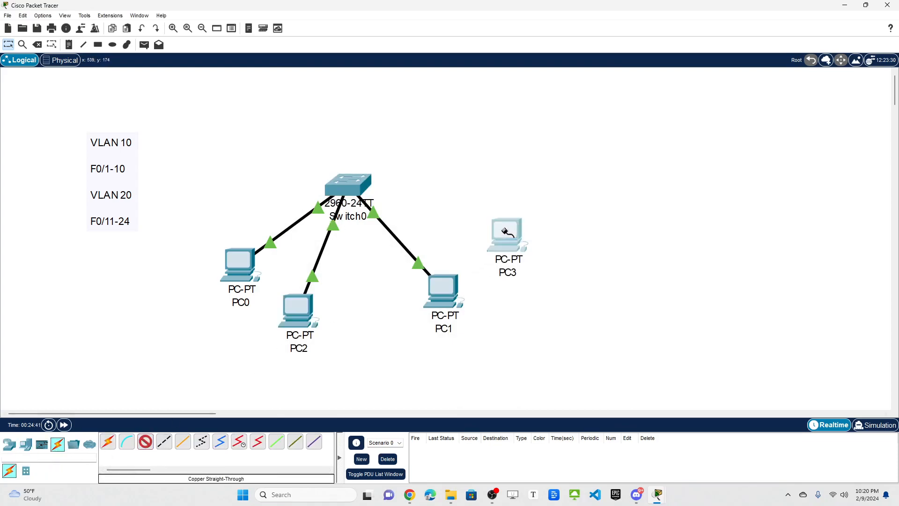
click(346, 185)
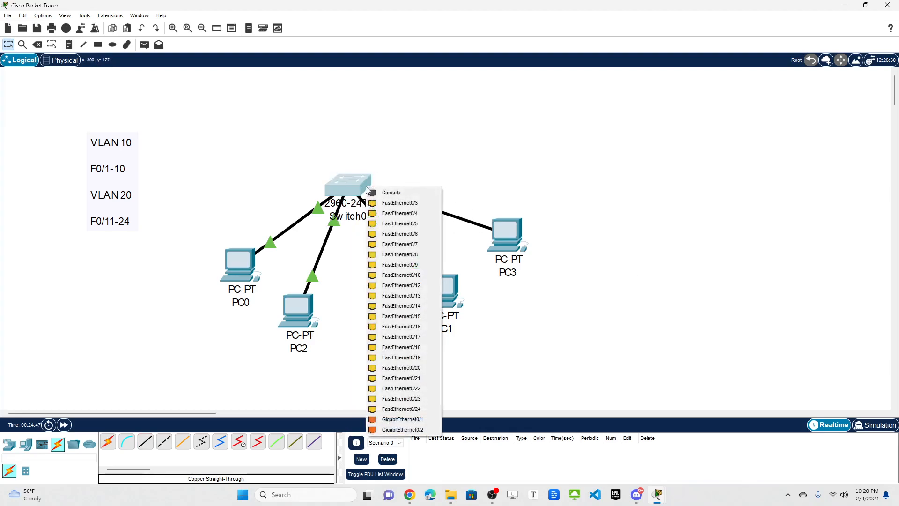
mouse_move(402, 295)
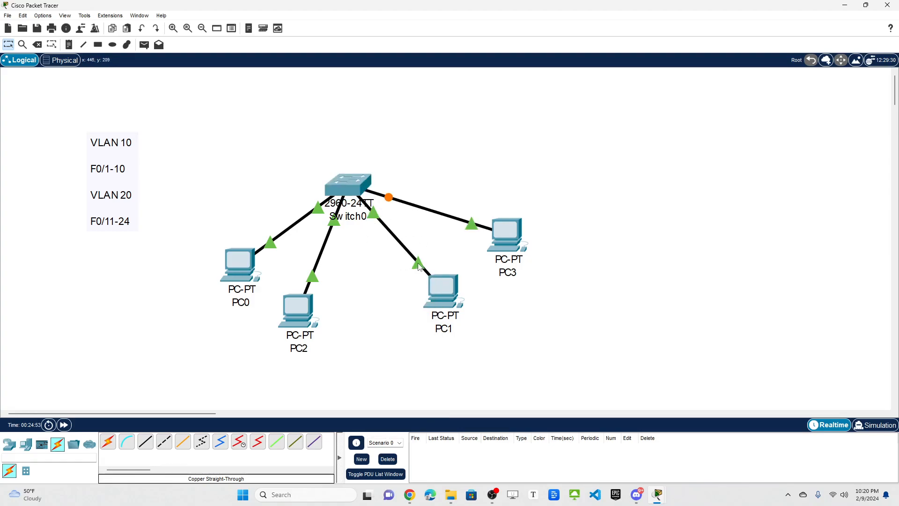
mouse_move(369, 190)
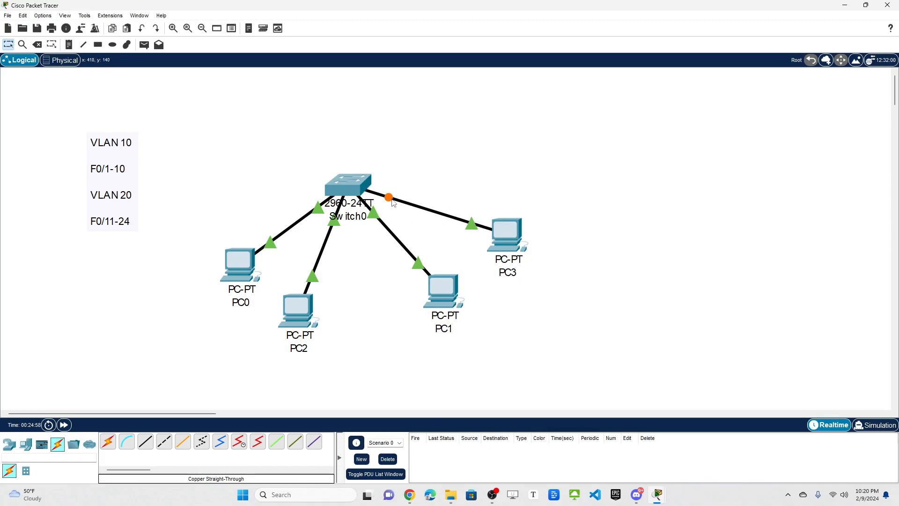
mouse_move(421, 198)
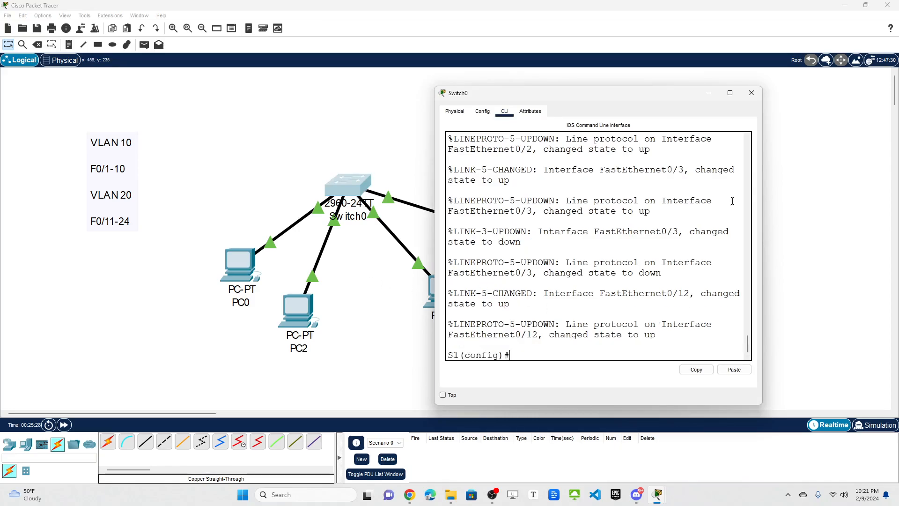
On Switch0's CLI enter 'int range f0/3-10' and 'shut' to disable the unused ports
click(730, 92)
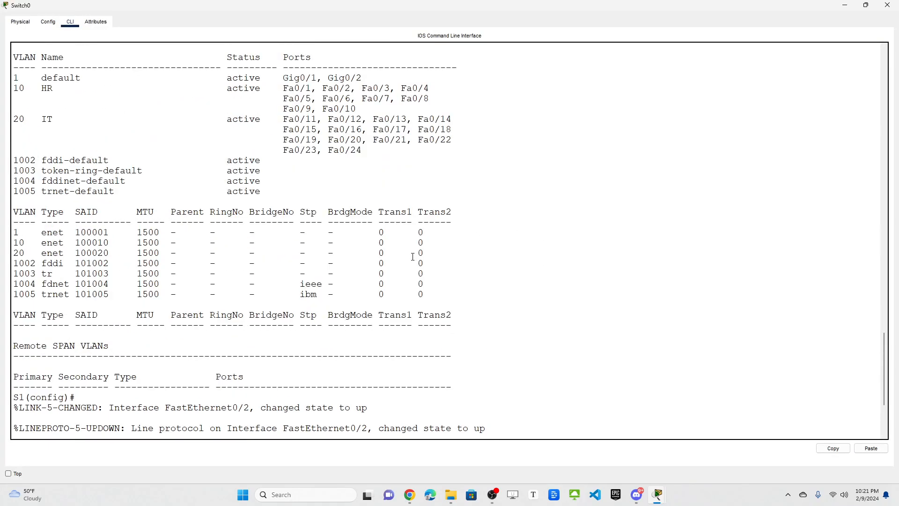
scroll(down, 3)
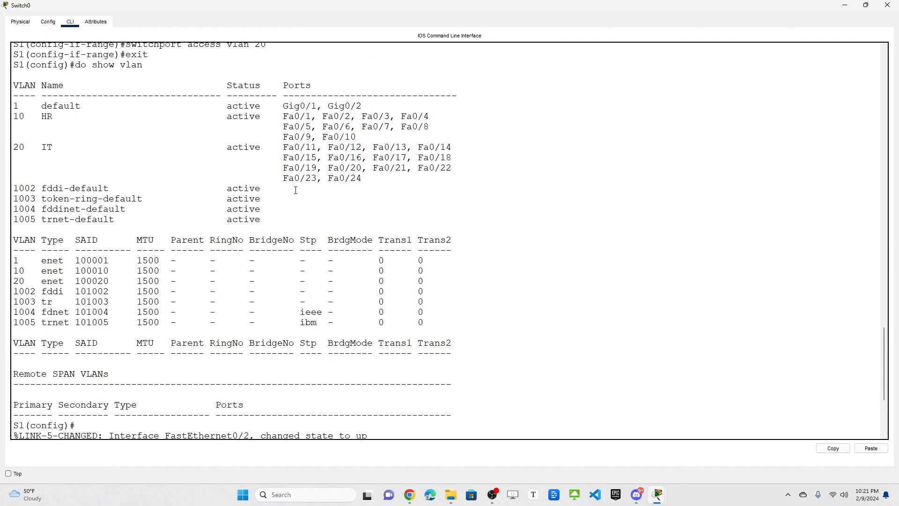
text(int)
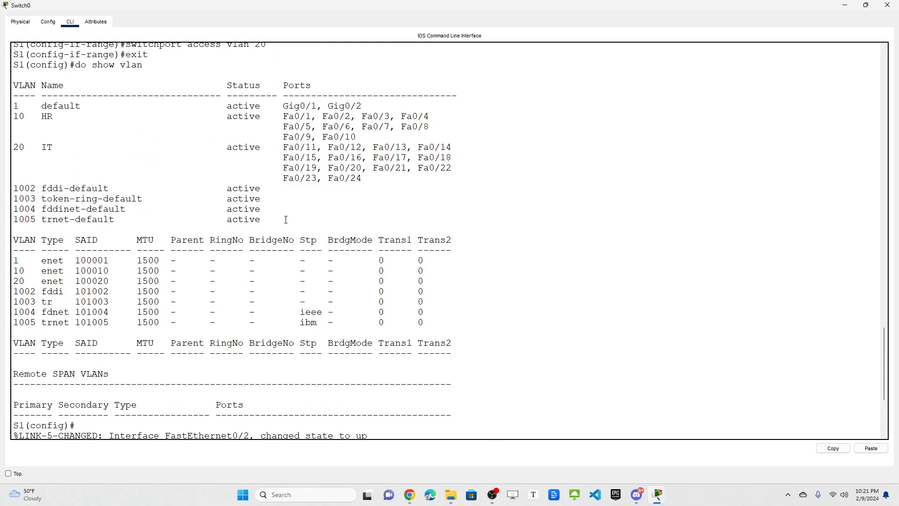
scroll(down, 3)
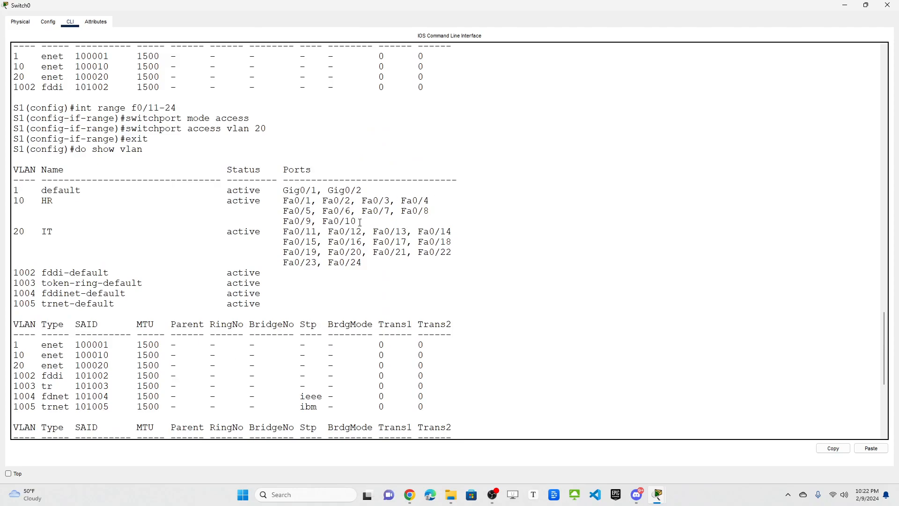
scroll(down, 3)
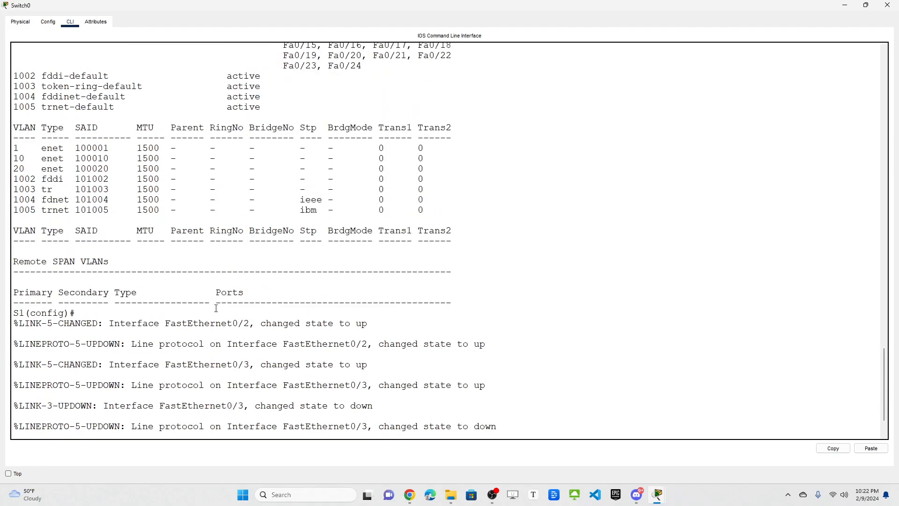
text(int range f0/3-10)
text(shut)
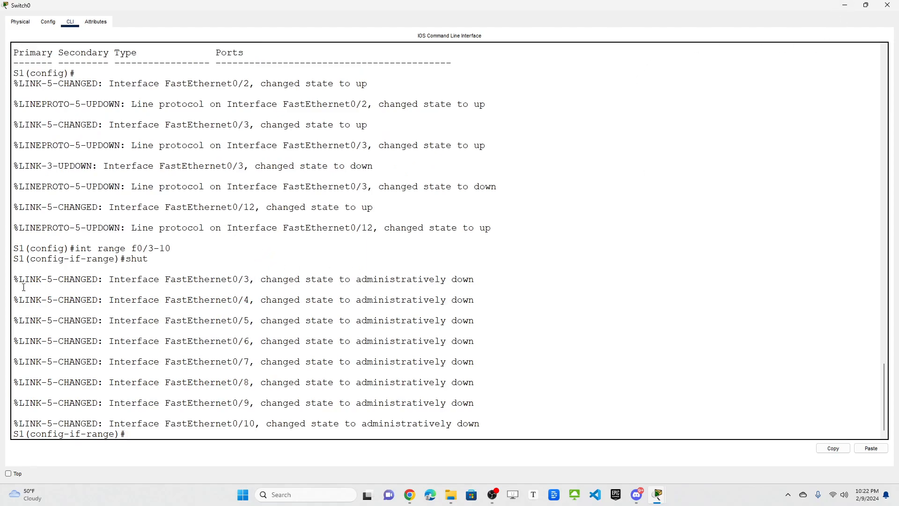
drag(13, 279, 402, 279)
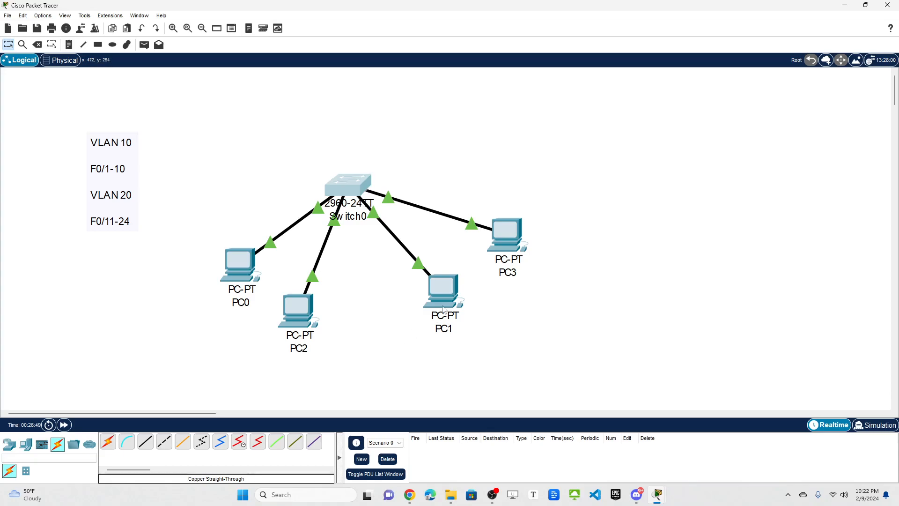
mouse_move(389, 203)
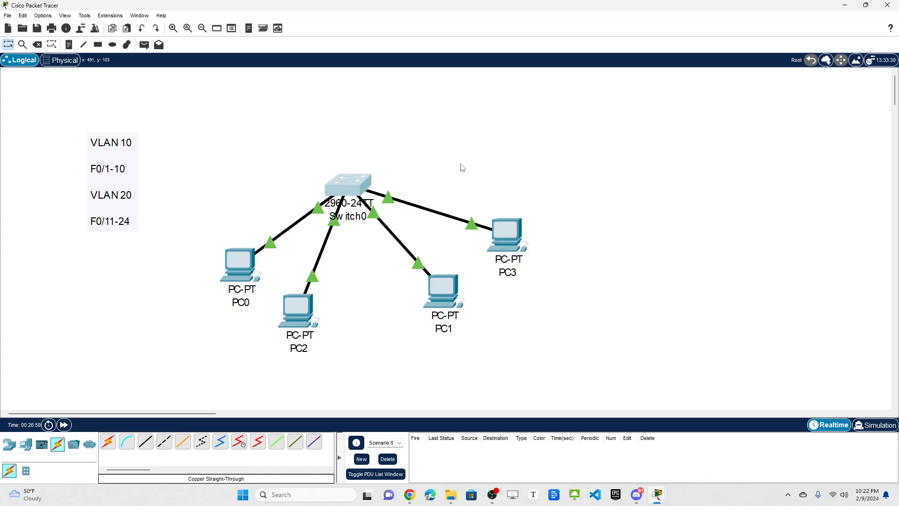
mouse_move(348, 194)
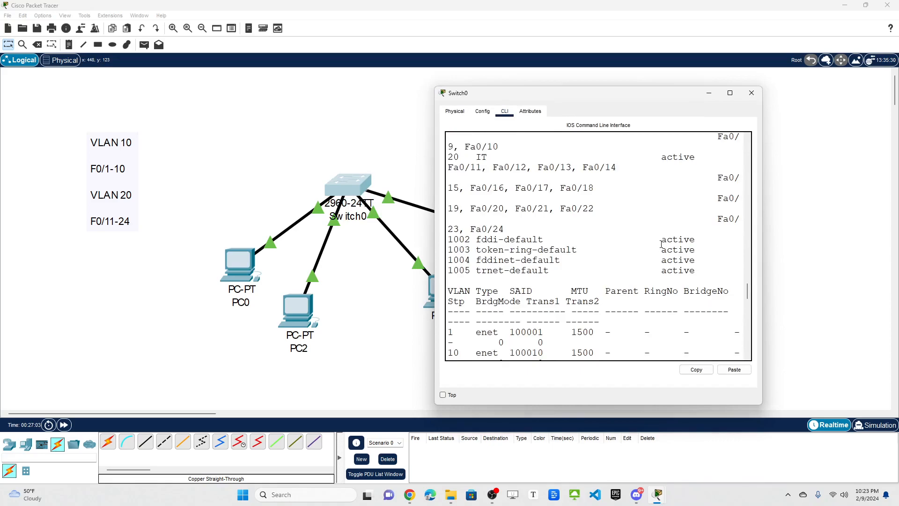
Run 'do show vlan' on Switch0 to list HR on Fa0/1–10 and IT on Fa0/11–24
click(729, 92)
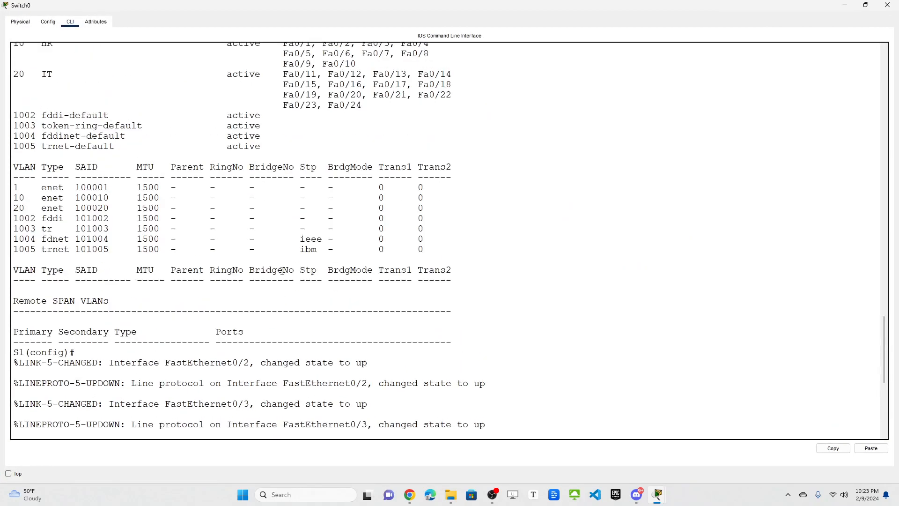
text(do show vlan)
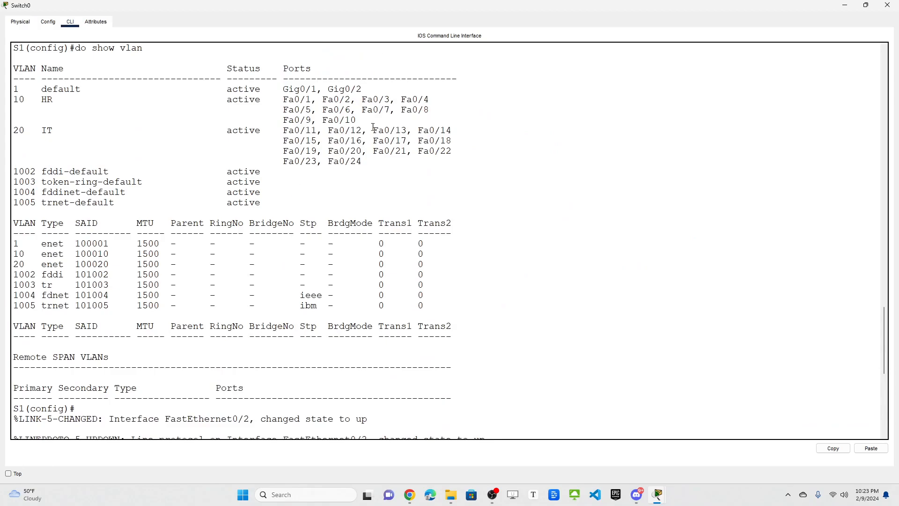